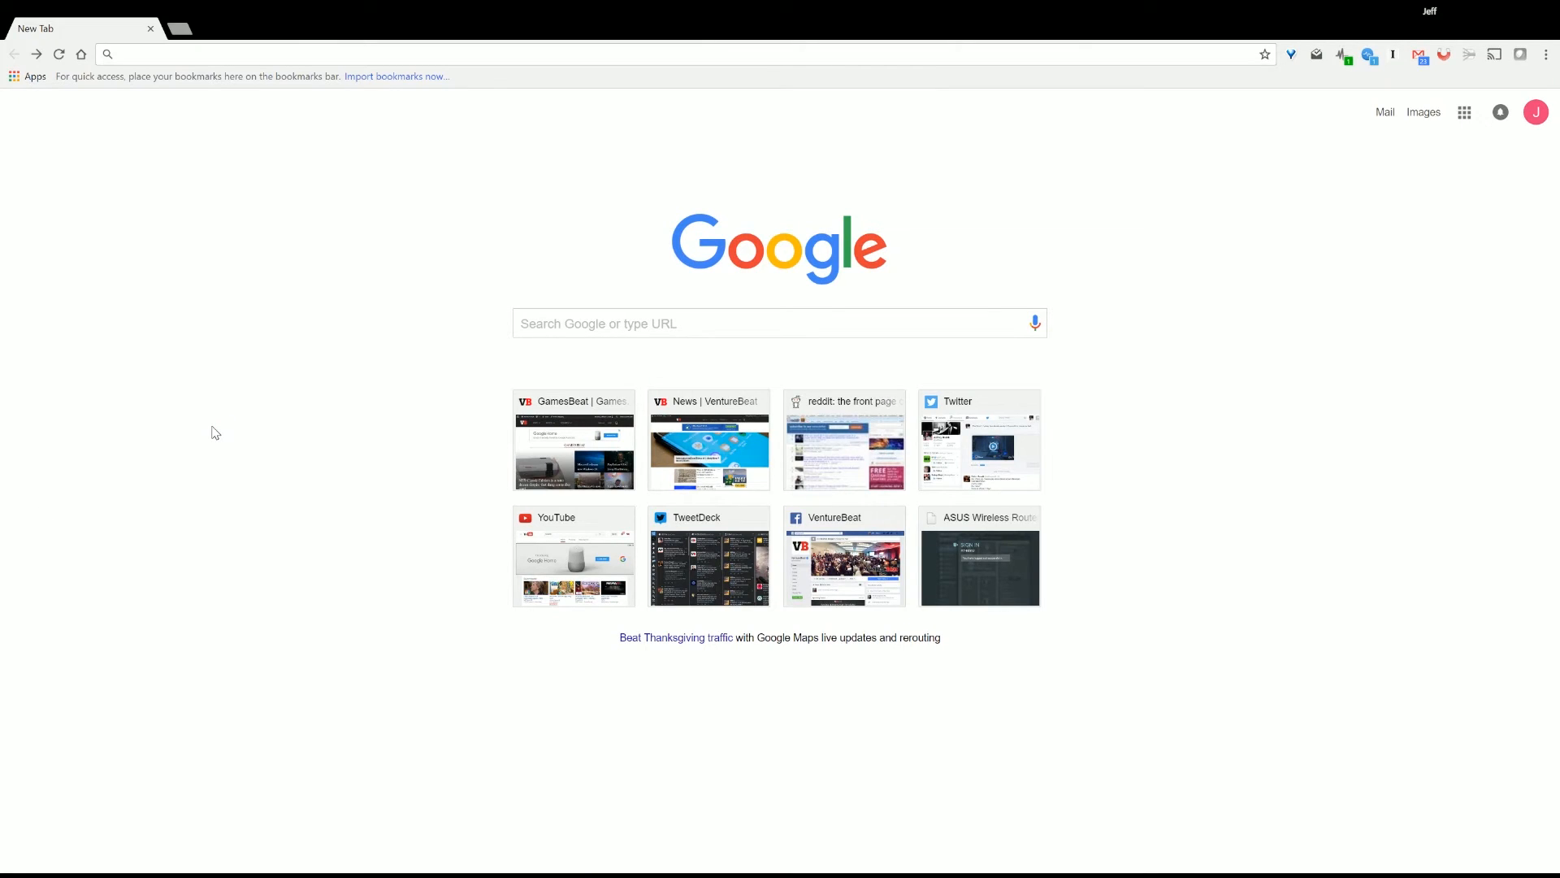
pyautogui.moveTo(244, 425)
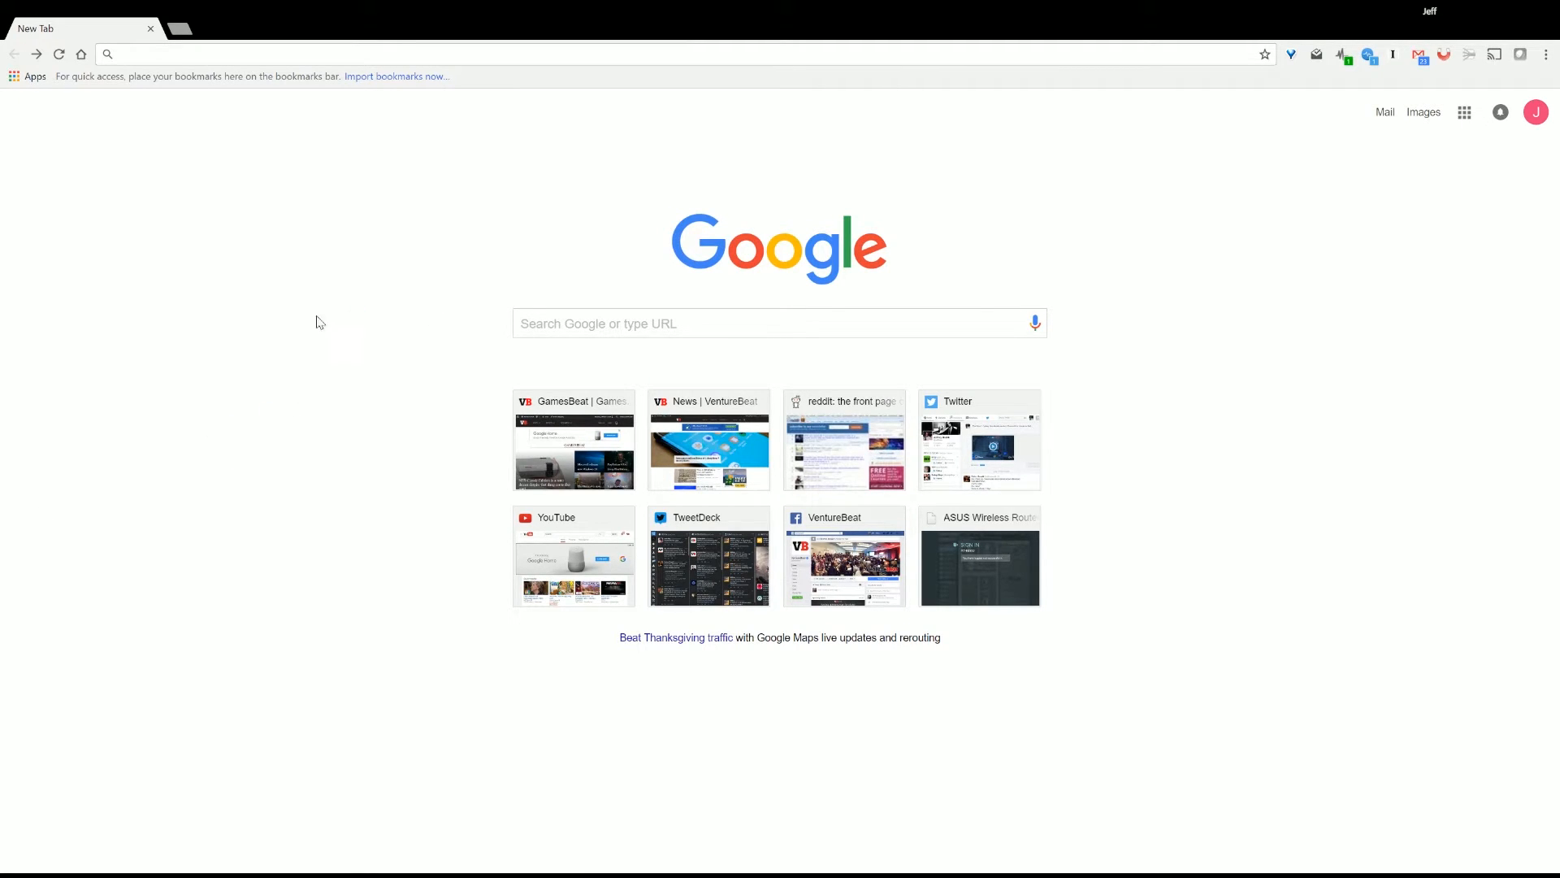
# Search Google for 'ps4 pro firmware usb download' and choose the official PS4 System Software Update result.
pyautogui.click(778, 322)
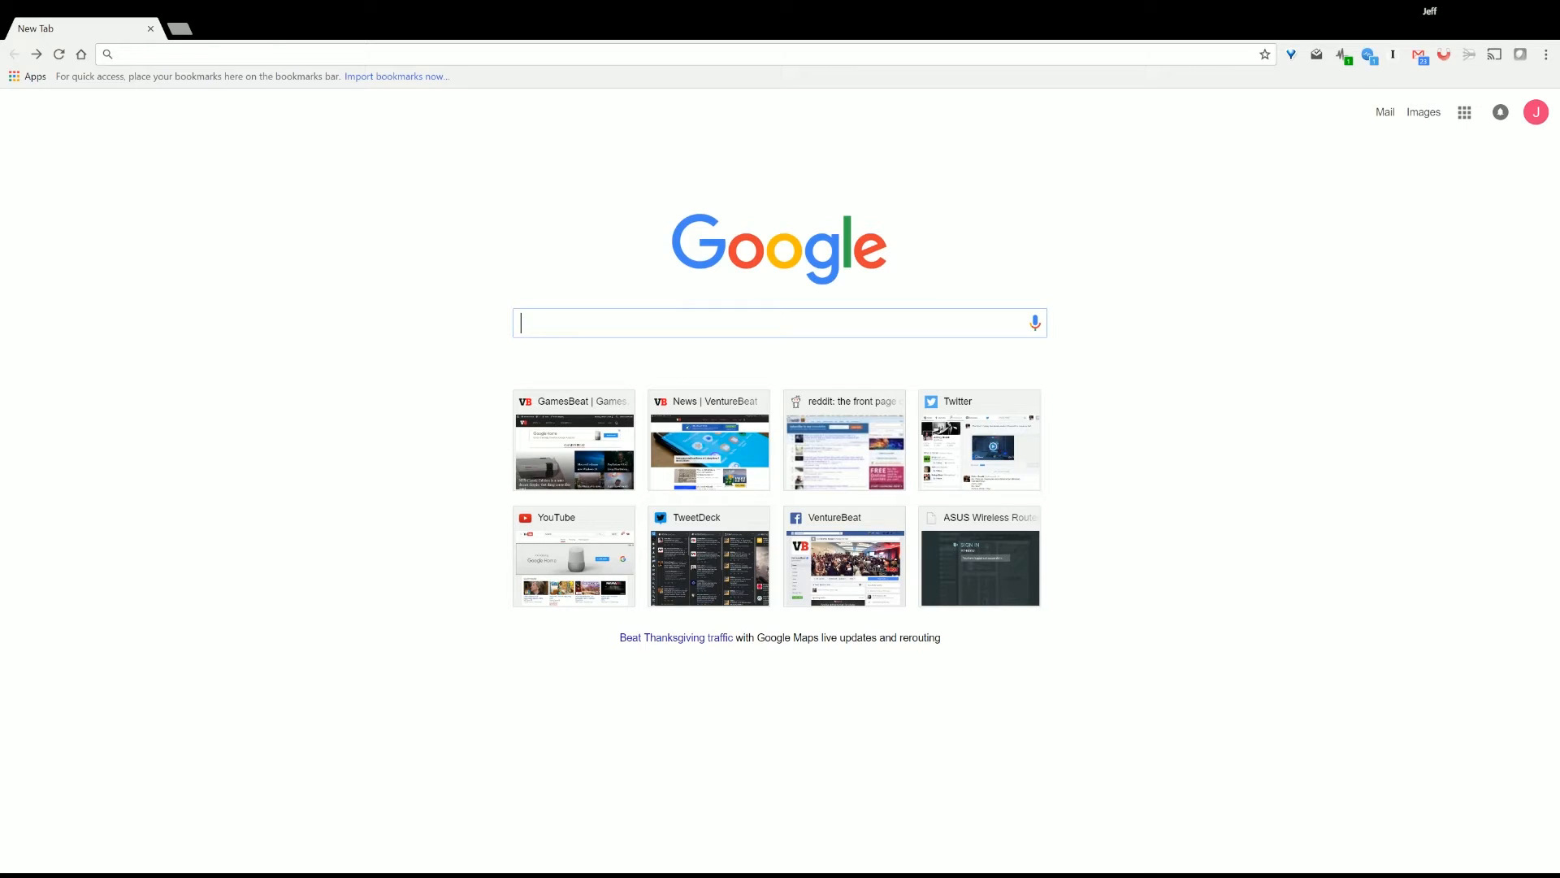
pyautogui.write('ps4 pro firmware usb download')
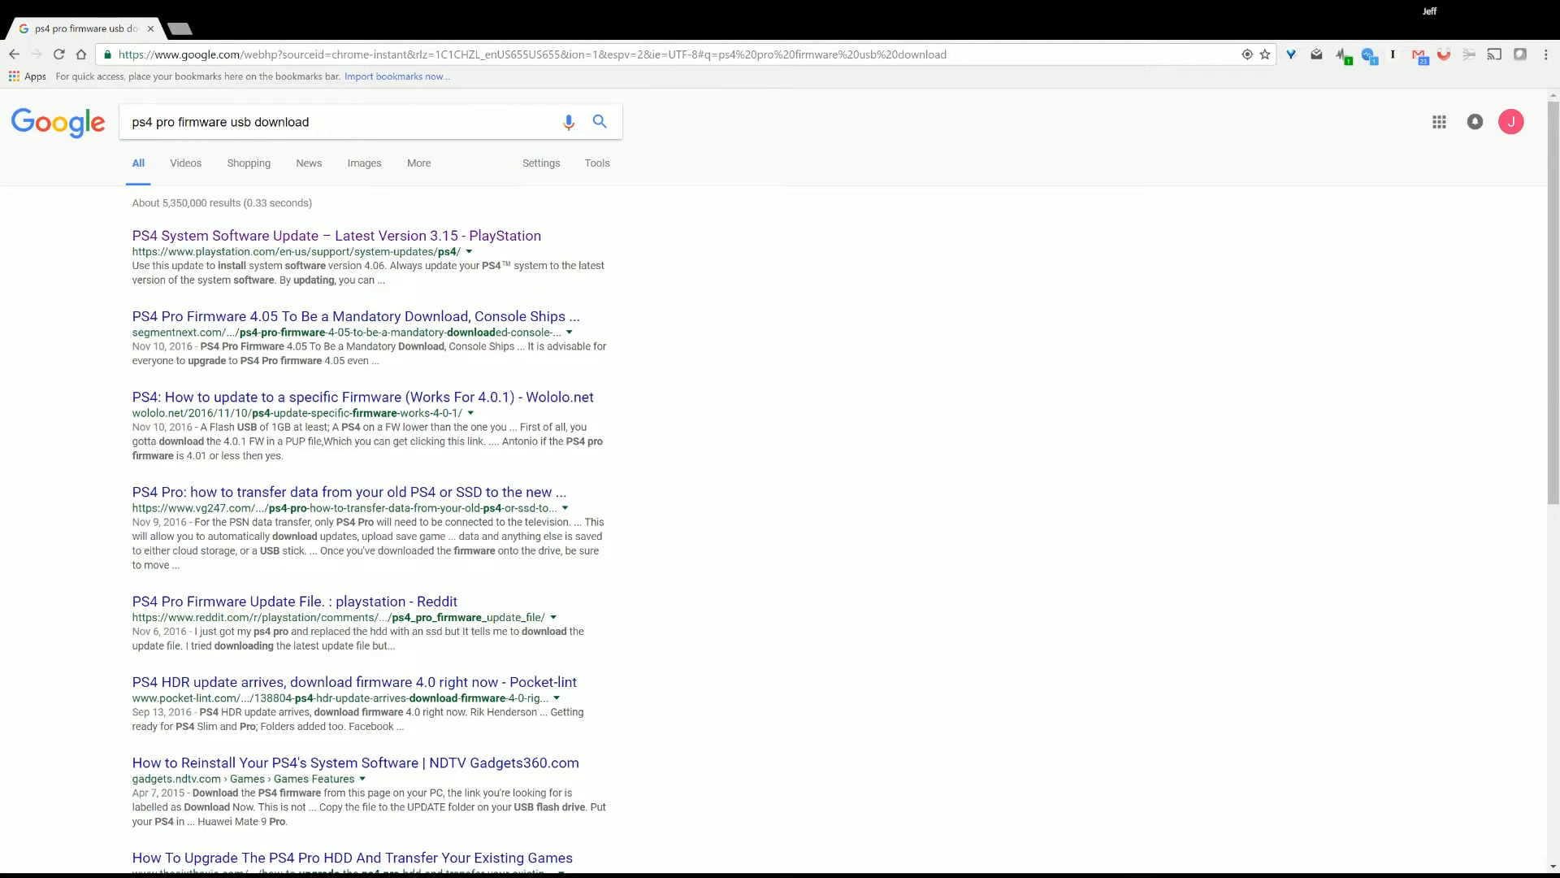
pyautogui.moveTo(220, 238)
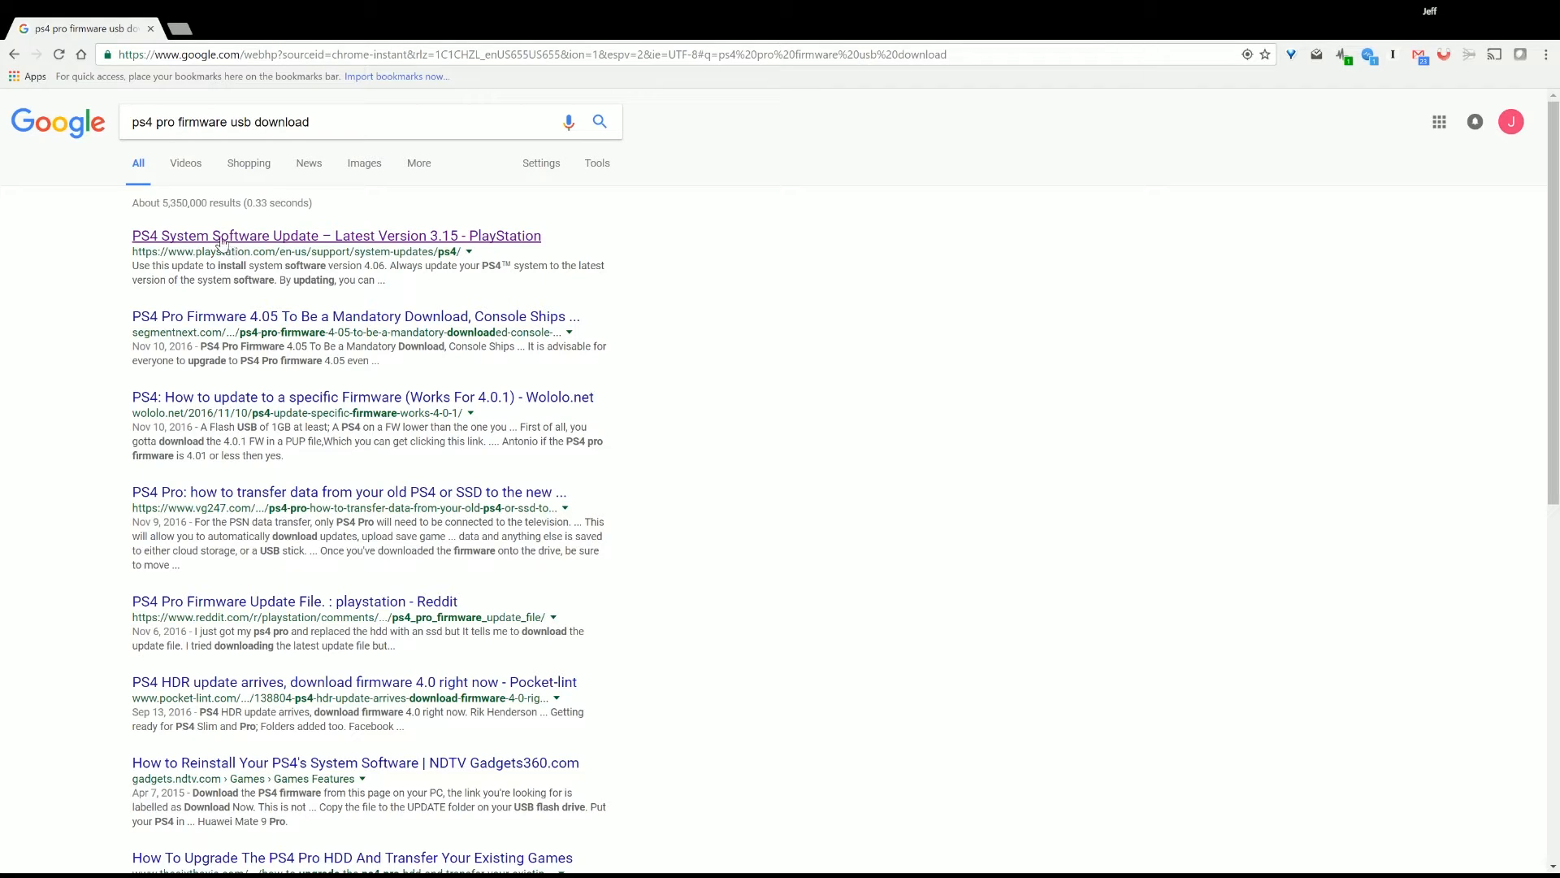
pyautogui.click(336, 236)
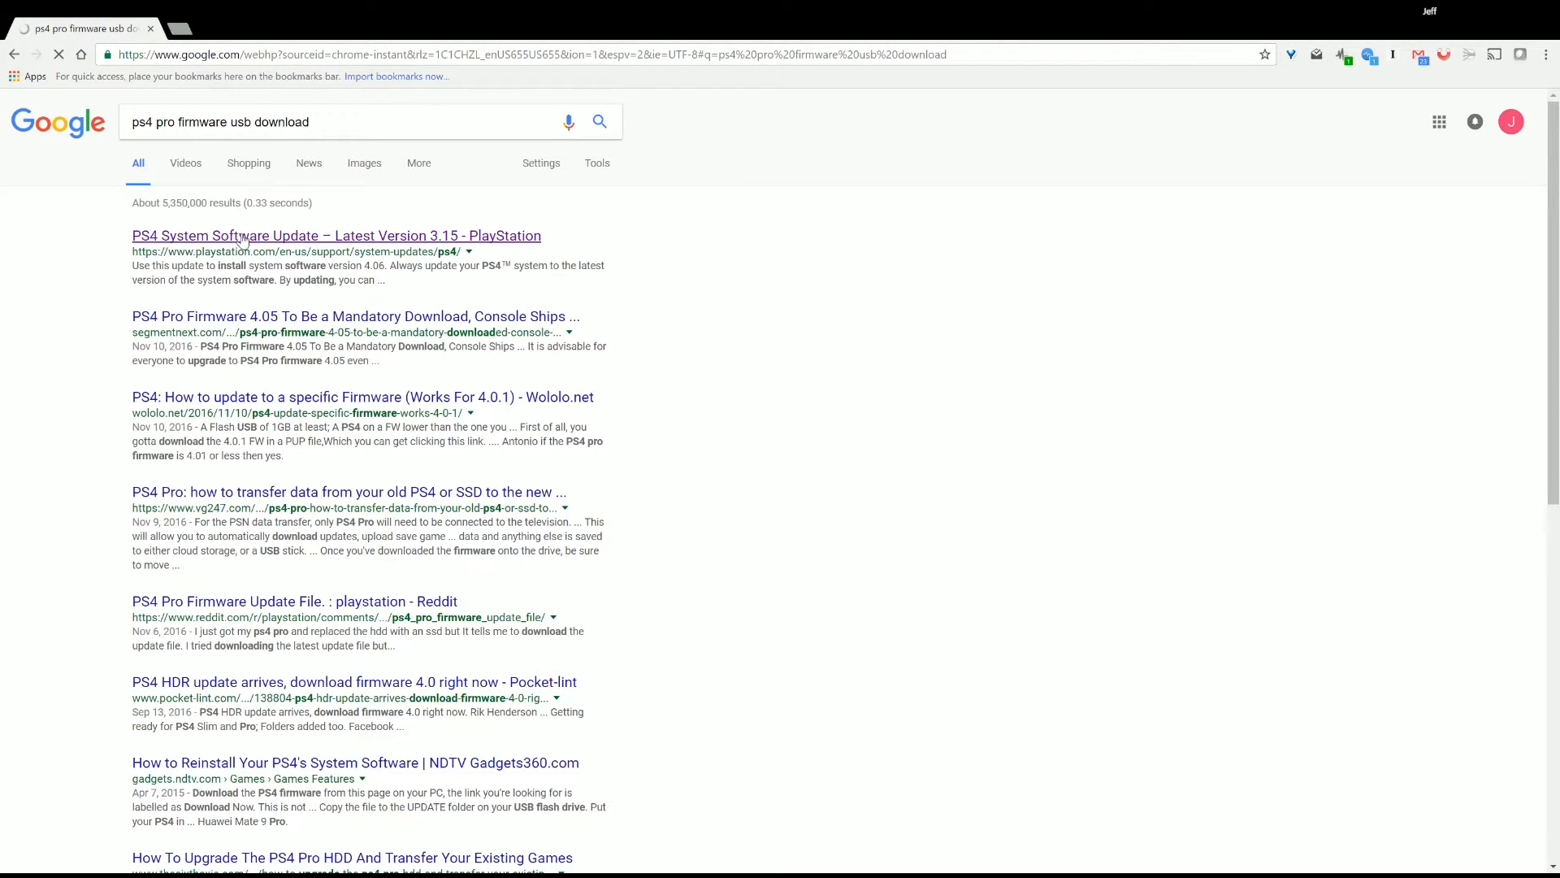
# Load the PlayStation.com PS4 System Software Update page showing latest version 4.06.
pyautogui.click(335, 236)
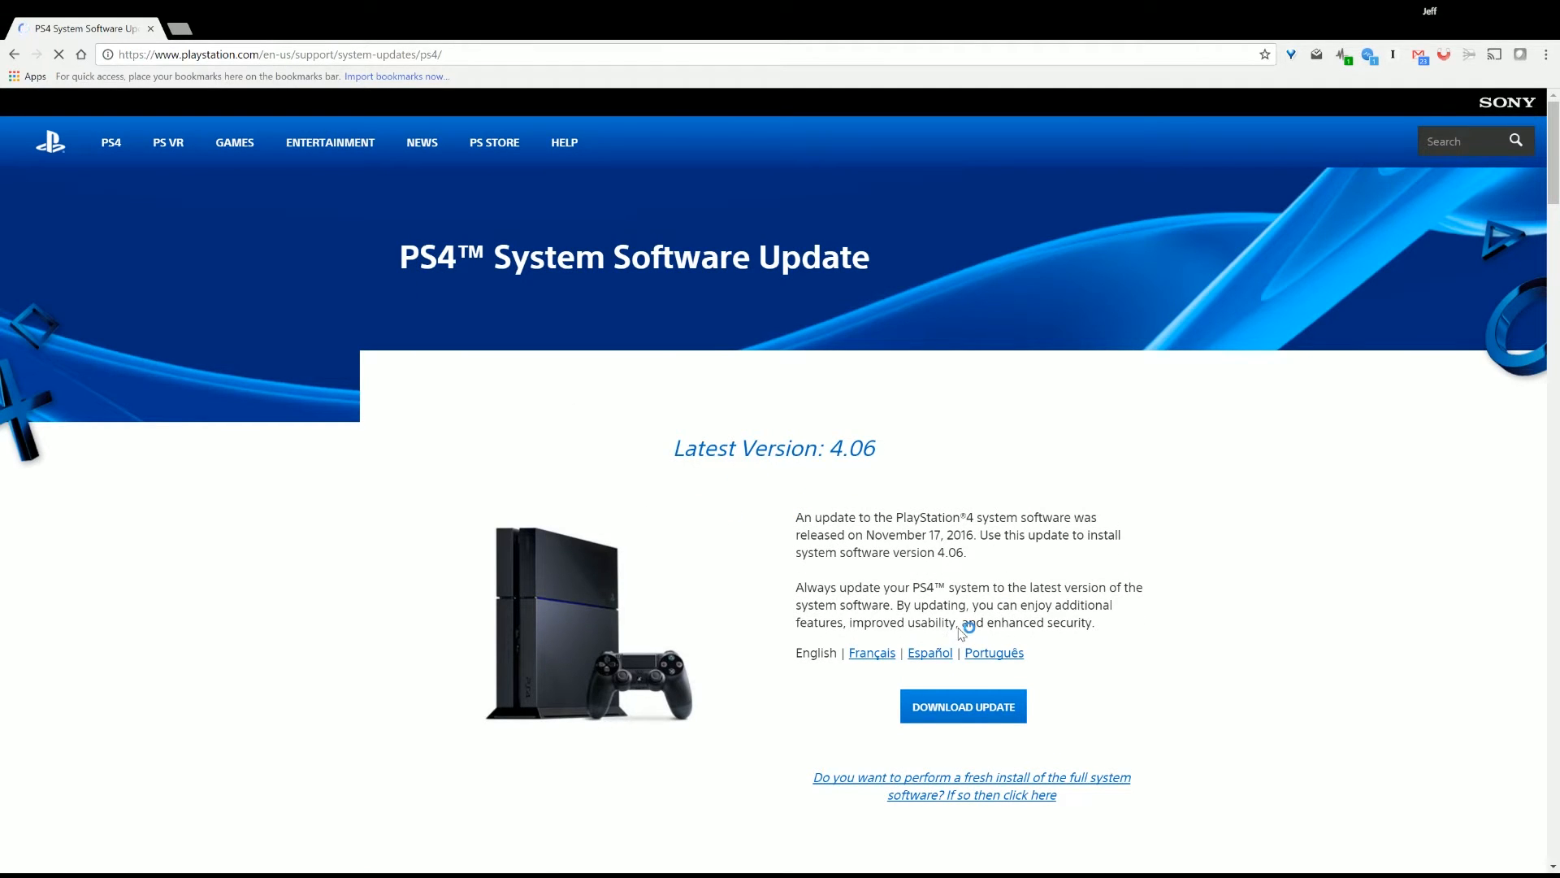
pyautogui.scroll(-3)
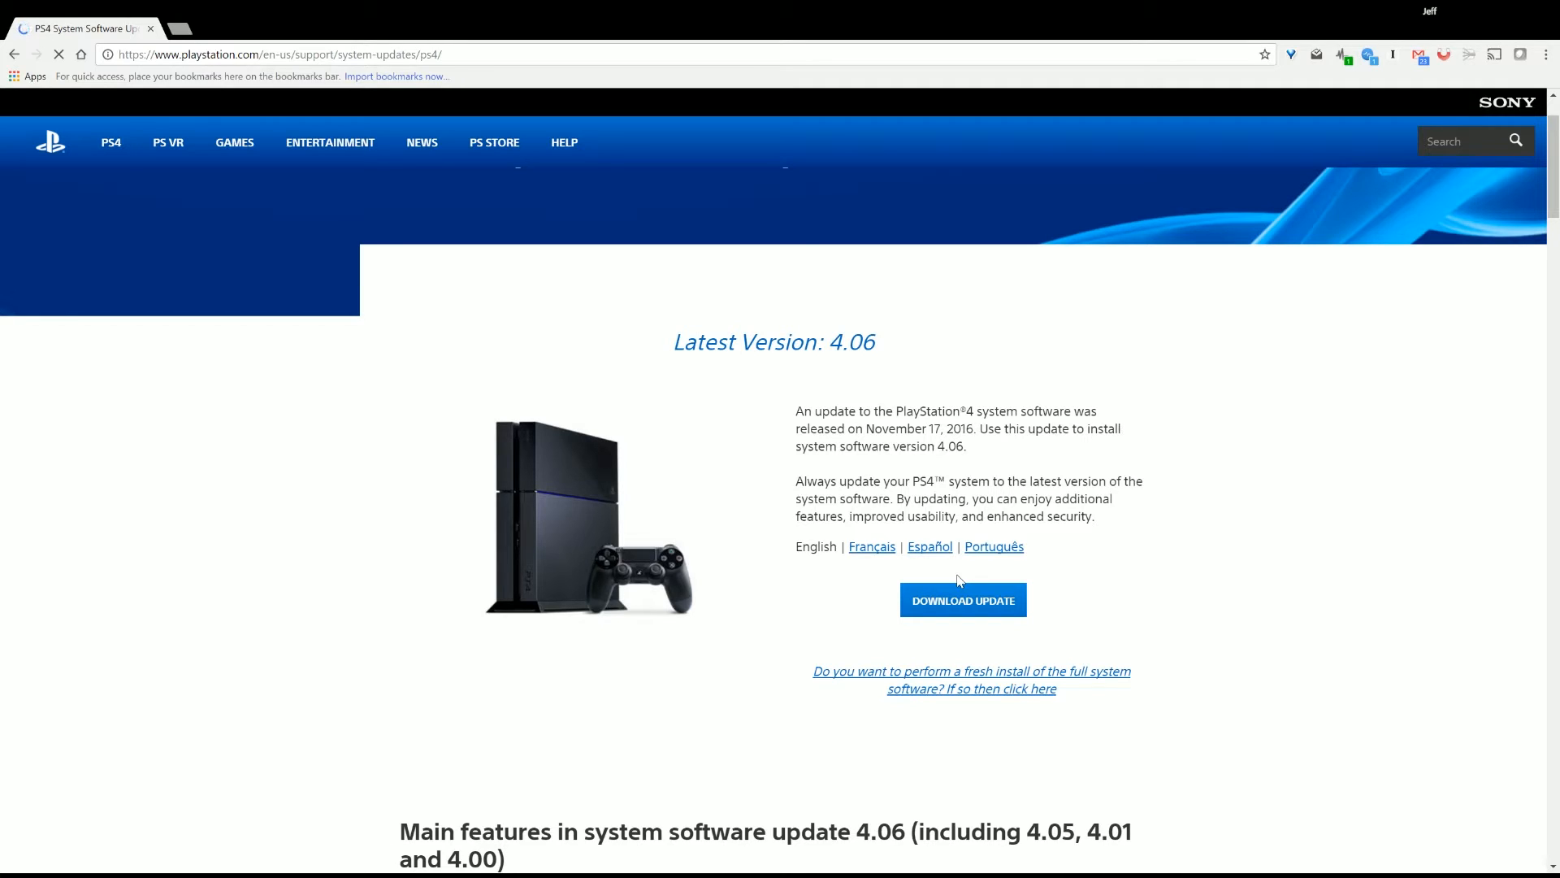
pyautogui.moveTo(972, 459)
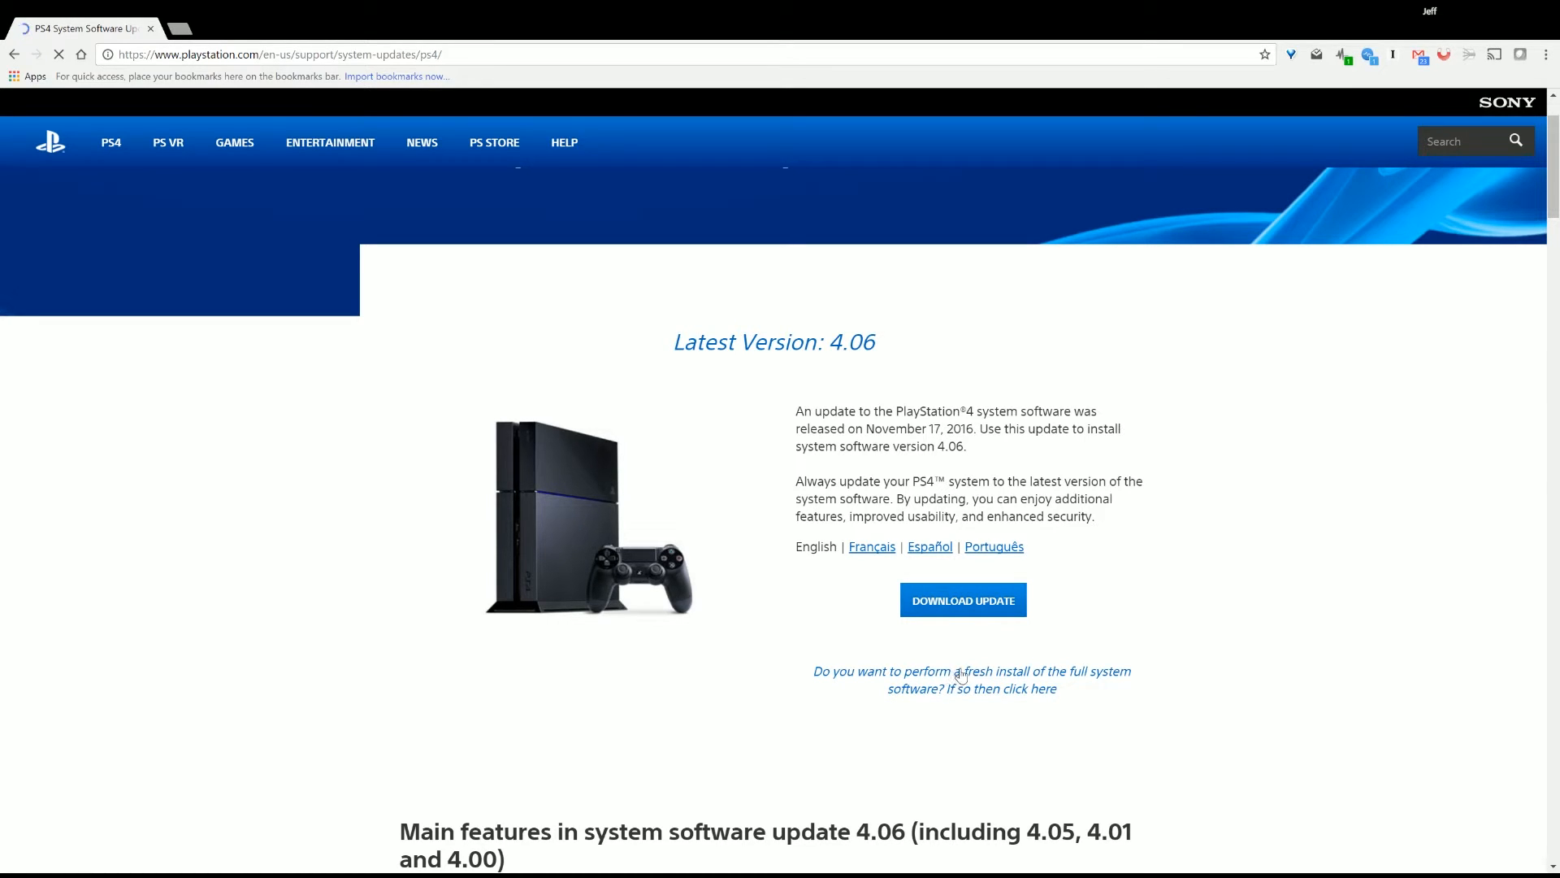
# Go to the fresh-install instructions and start downloading the full system software file.
pyautogui.click(1003, 688)
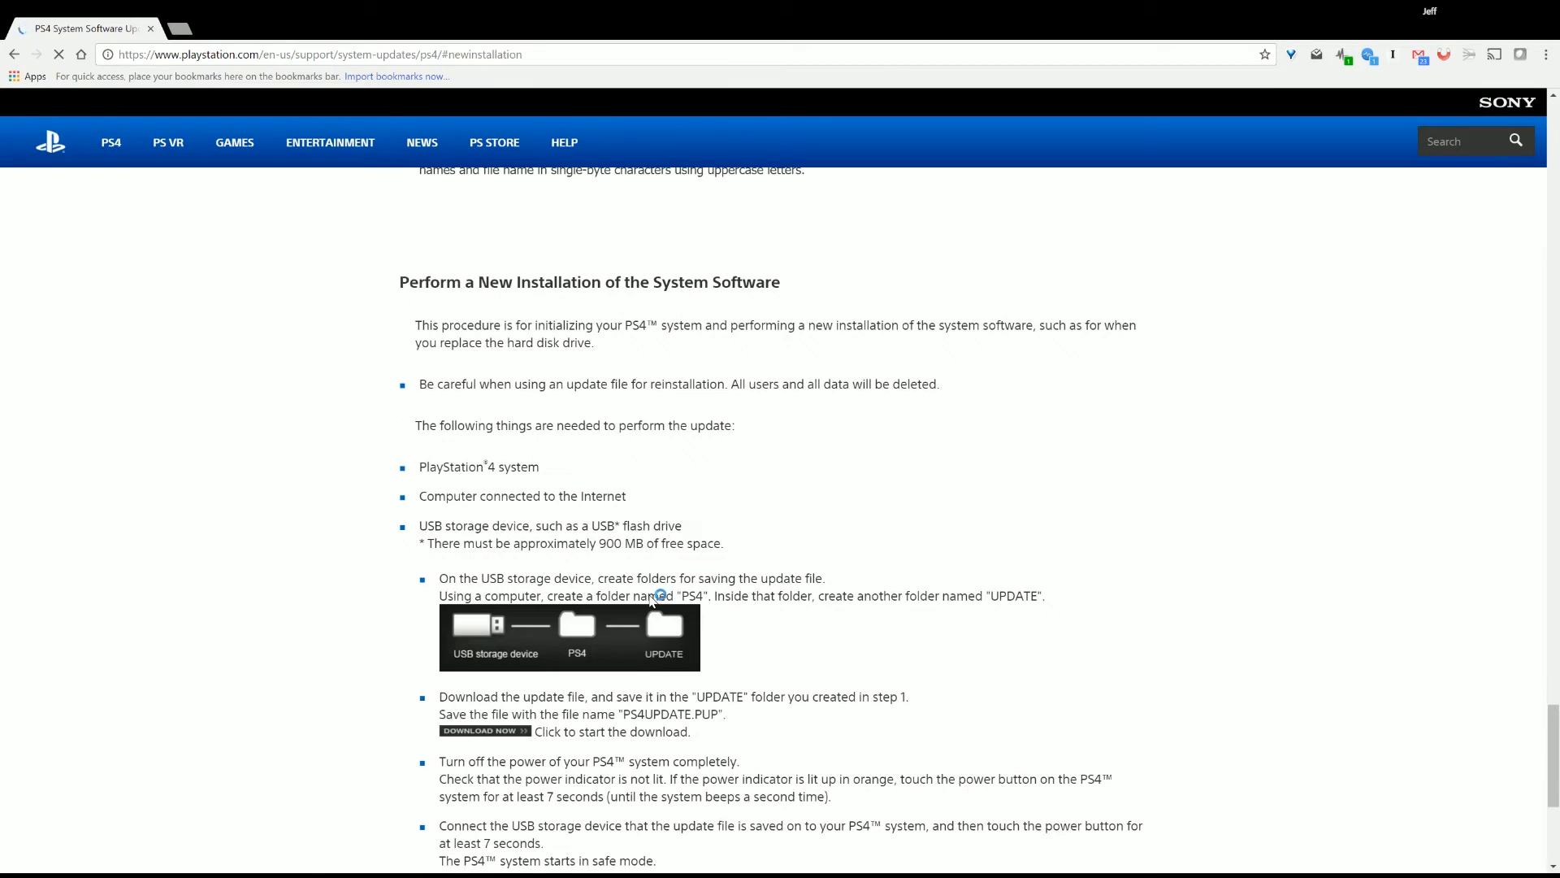
pyautogui.moveTo(450, 246)
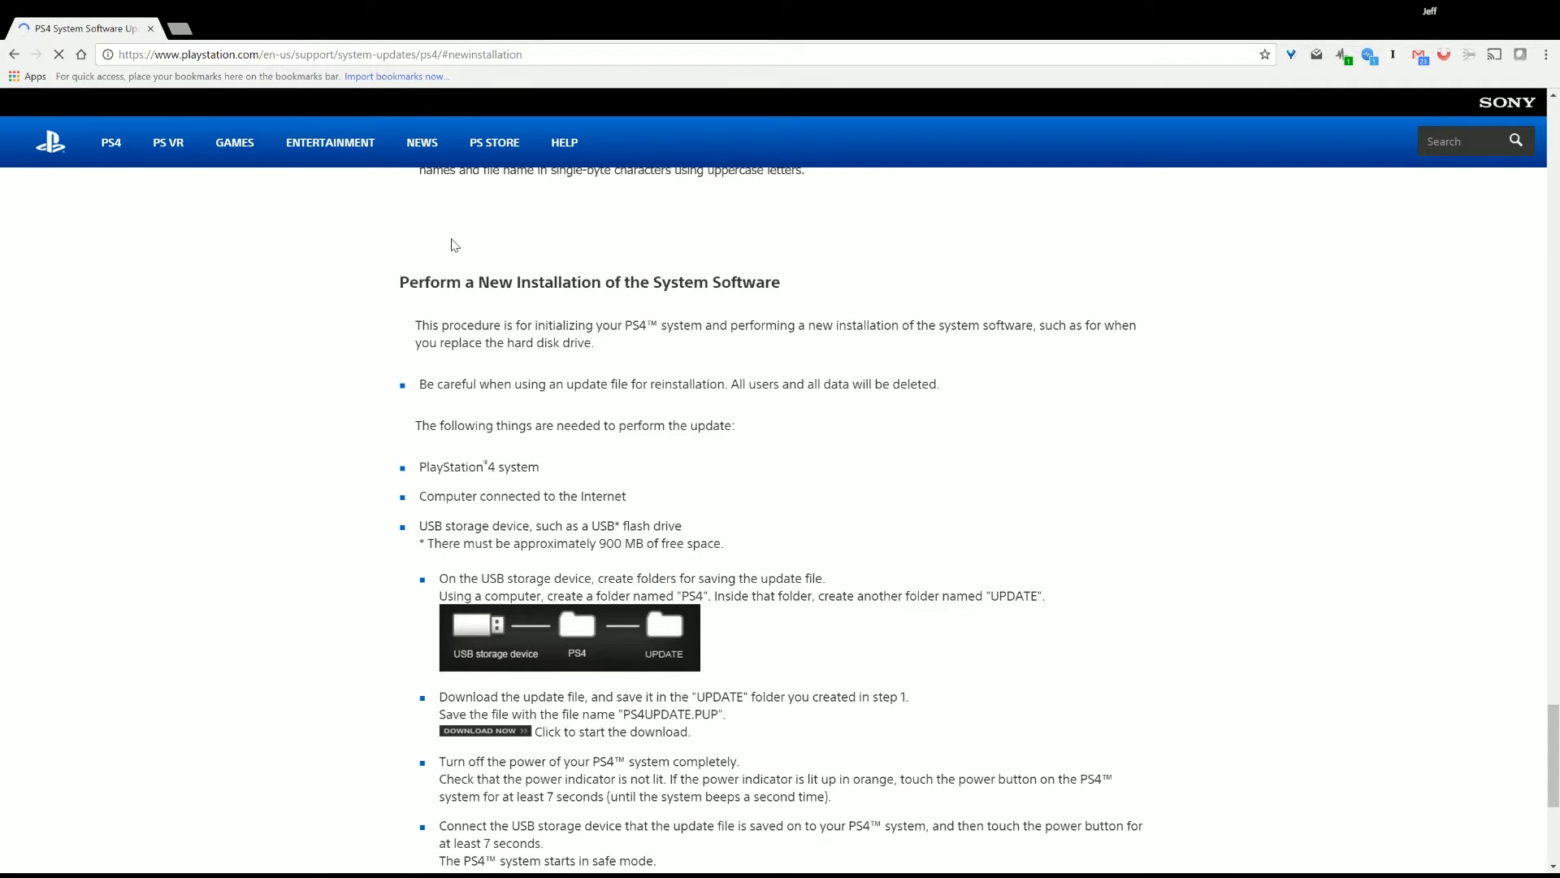
pyautogui.scroll(-3)
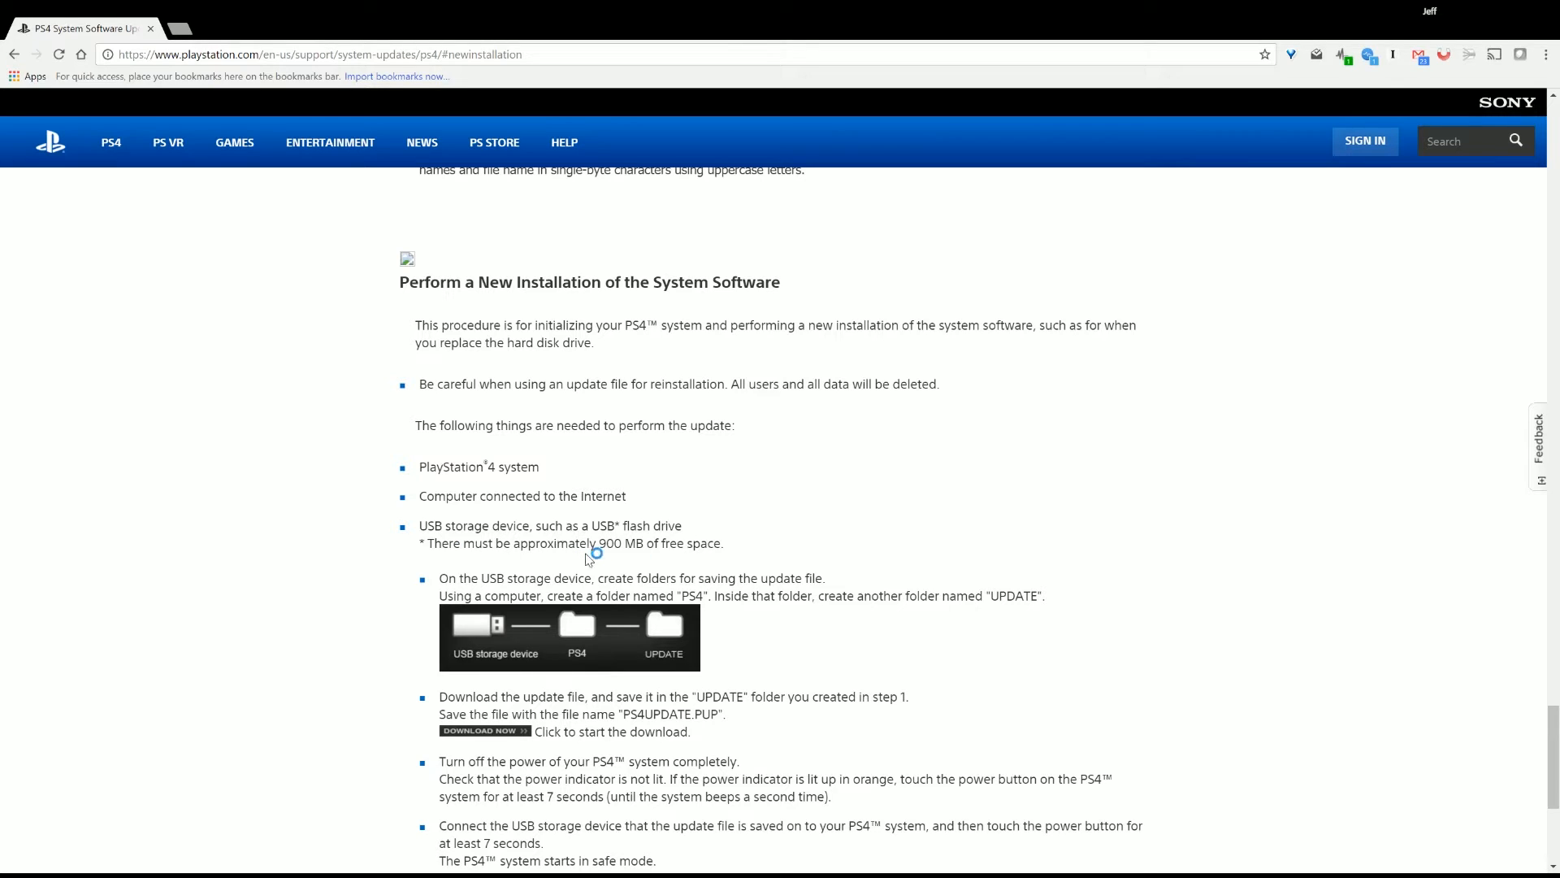
pyautogui.scroll(-3)
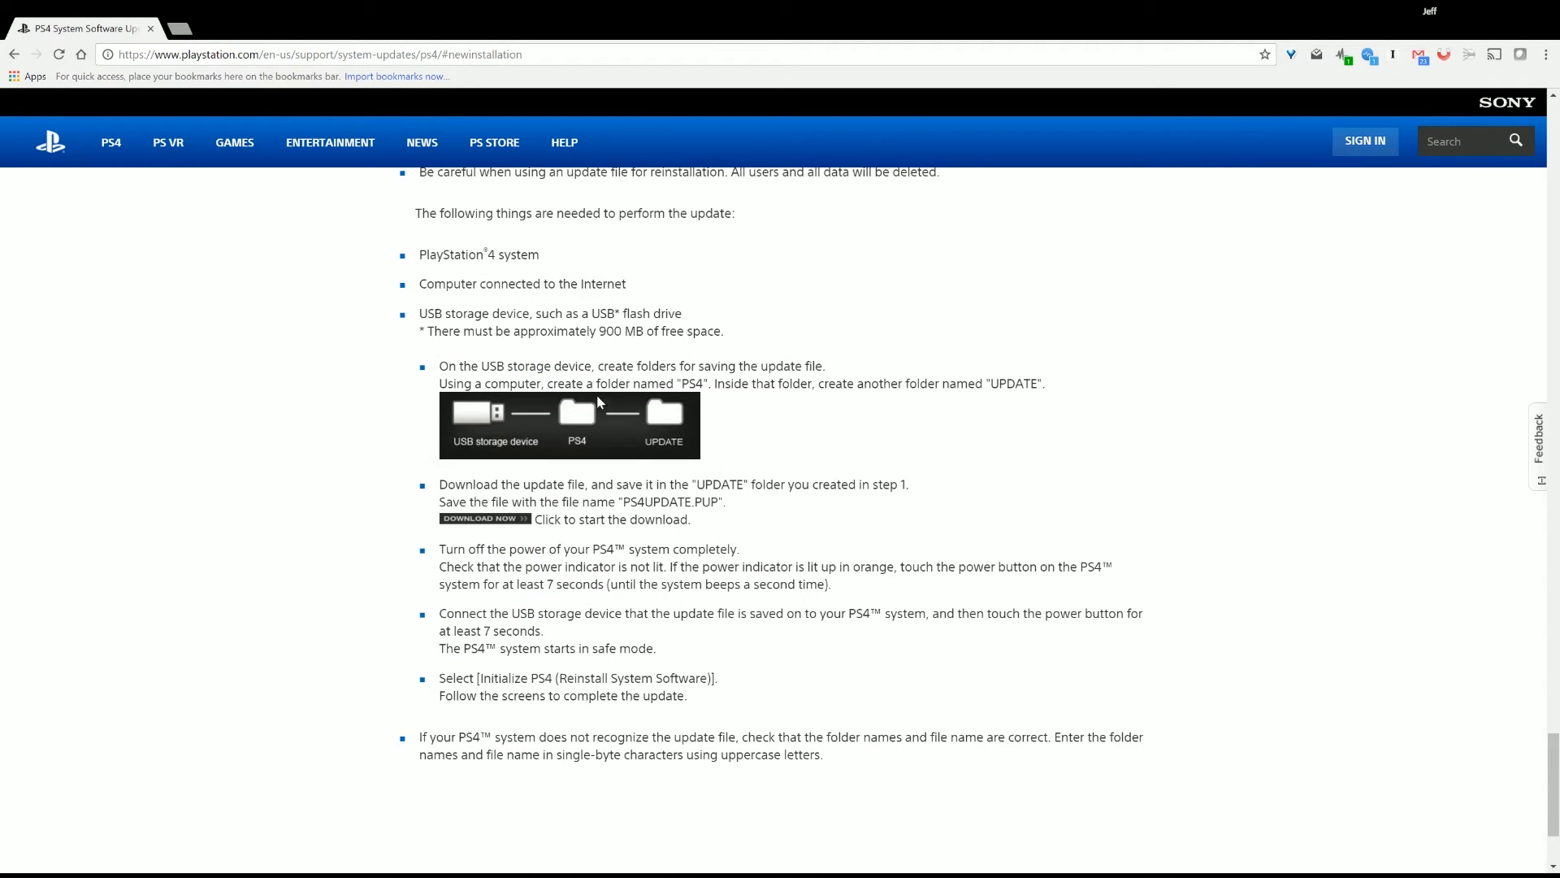
pyautogui.moveTo(525, 526)
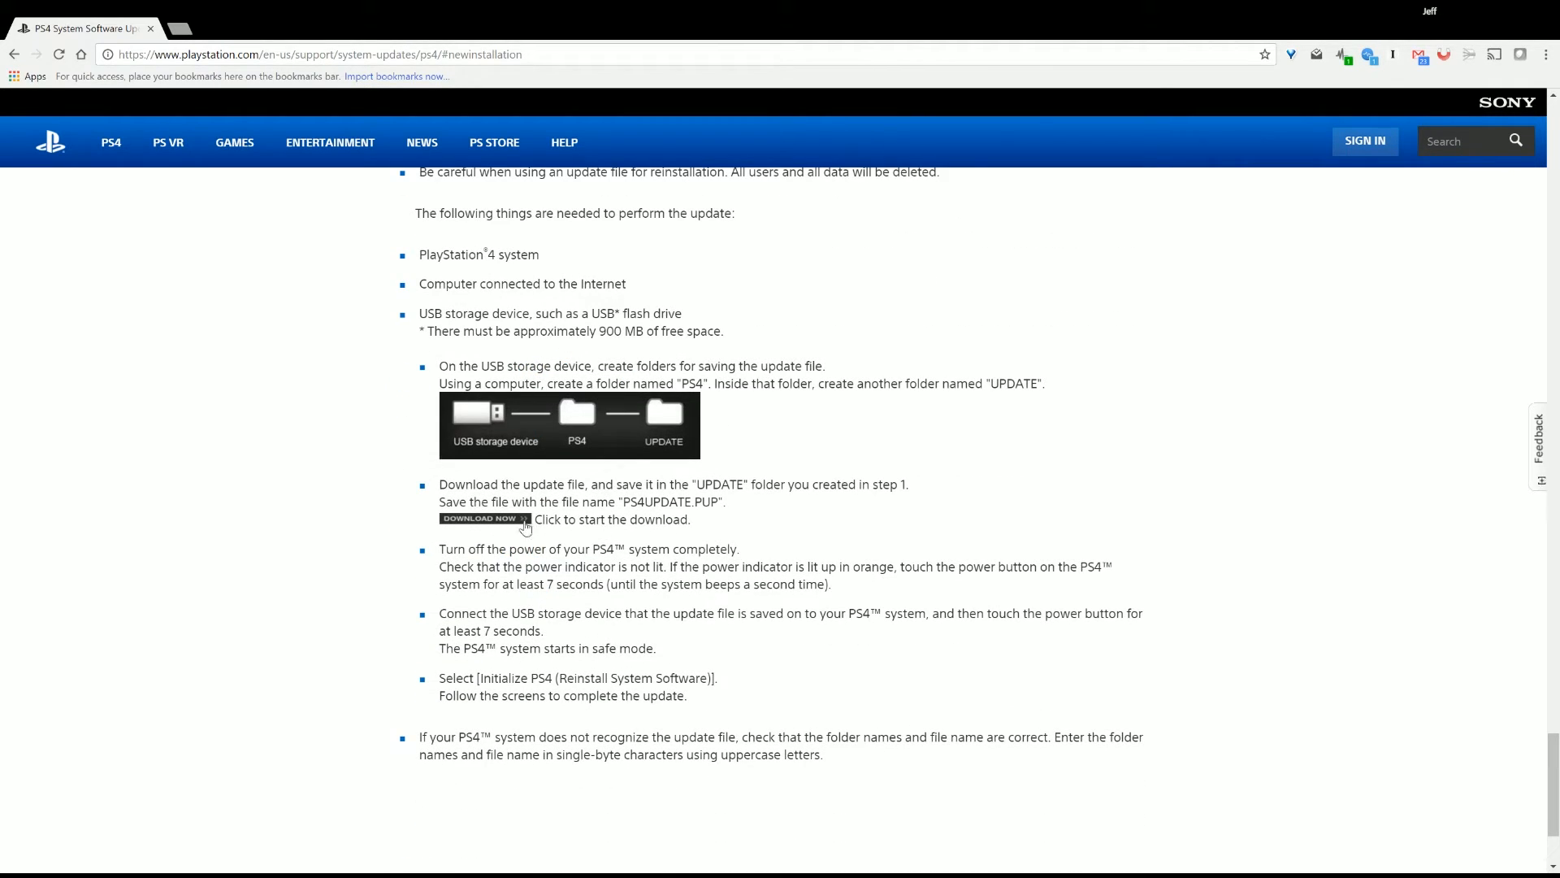
pyautogui.click(478, 519)
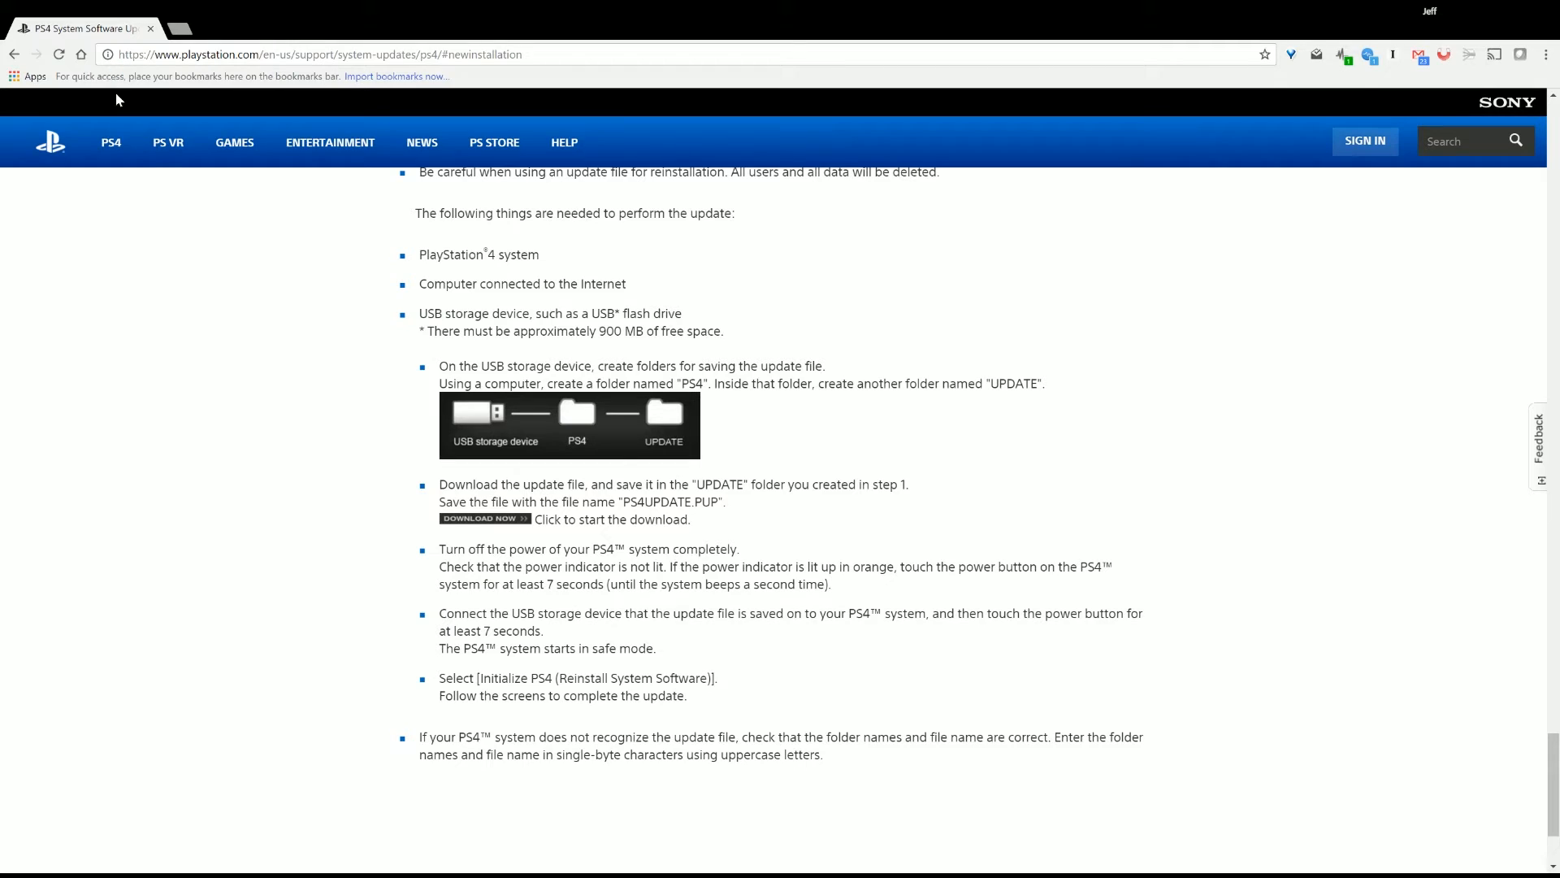
pyautogui.moveTo(238, 107)
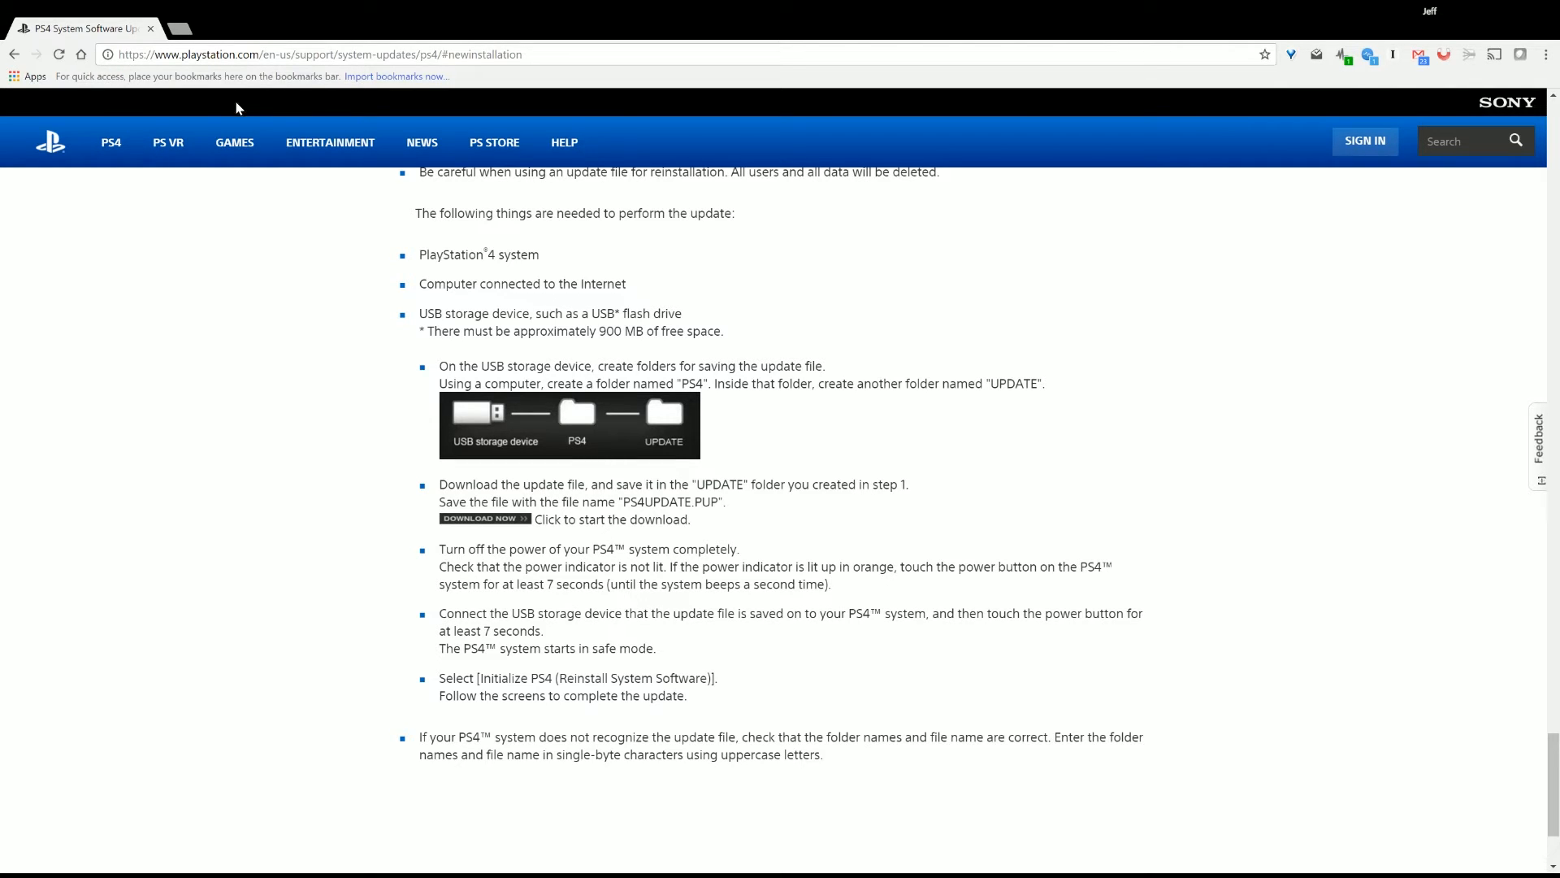
pyautogui.moveTo(227, 123)
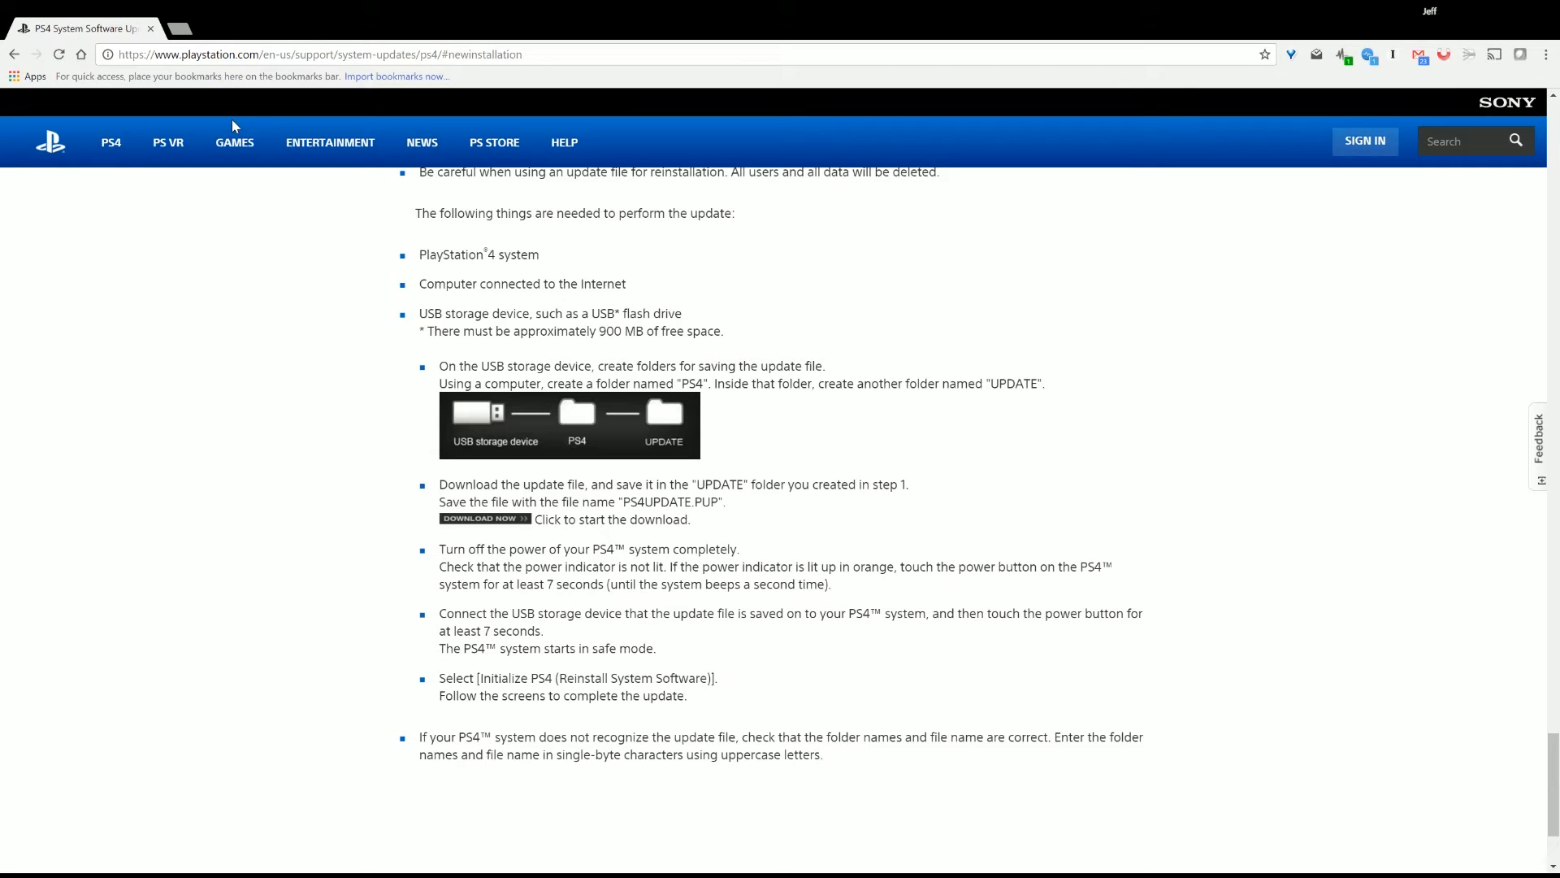
pyautogui.moveTo(194, 119)
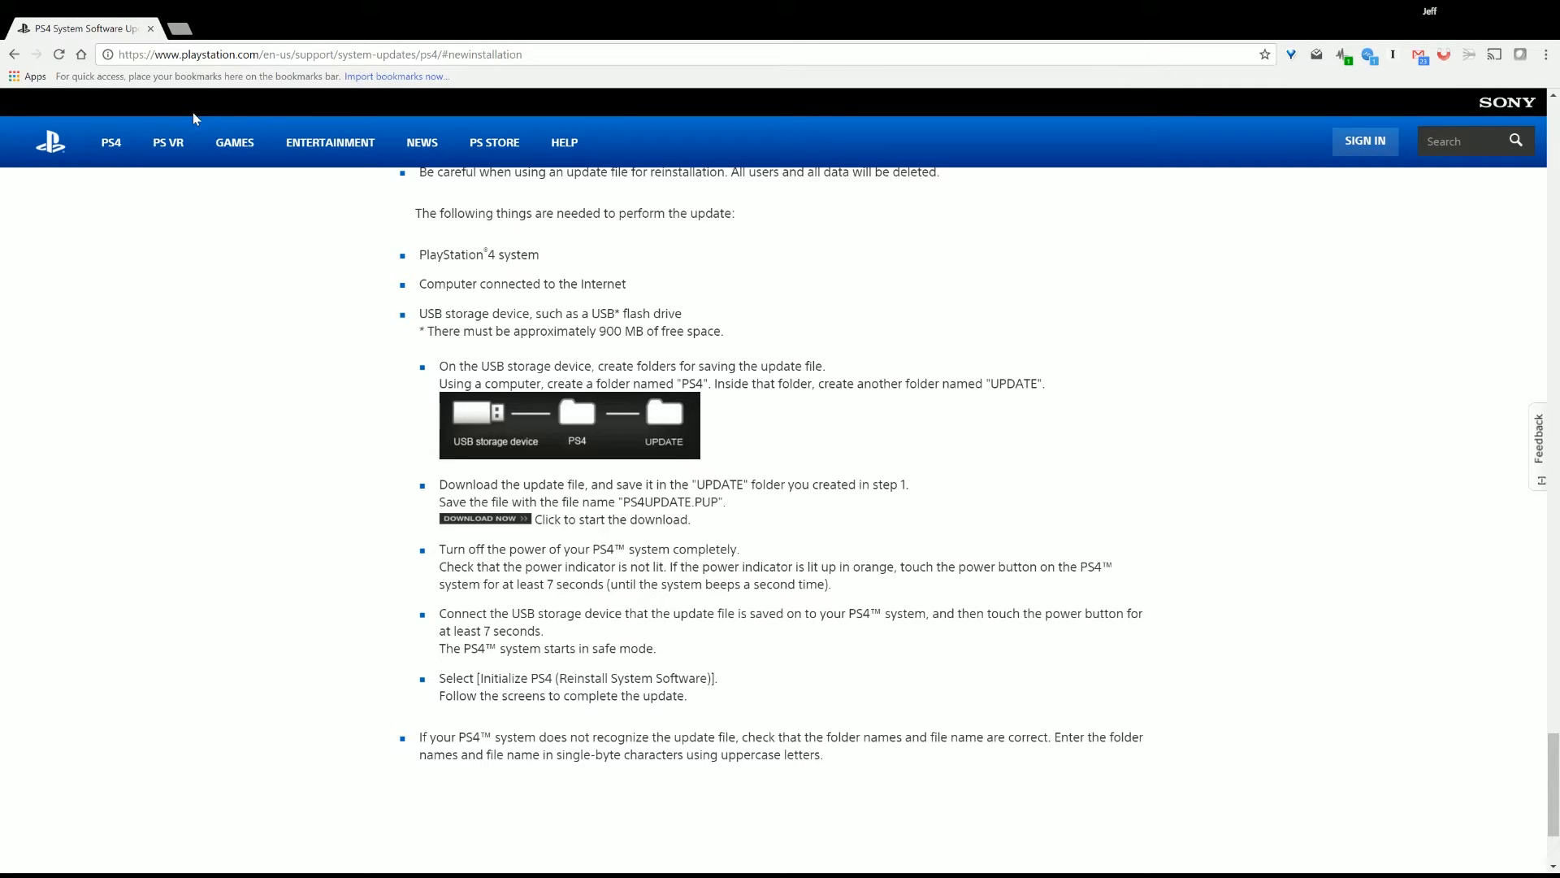
pyautogui.moveTo(166, 78)
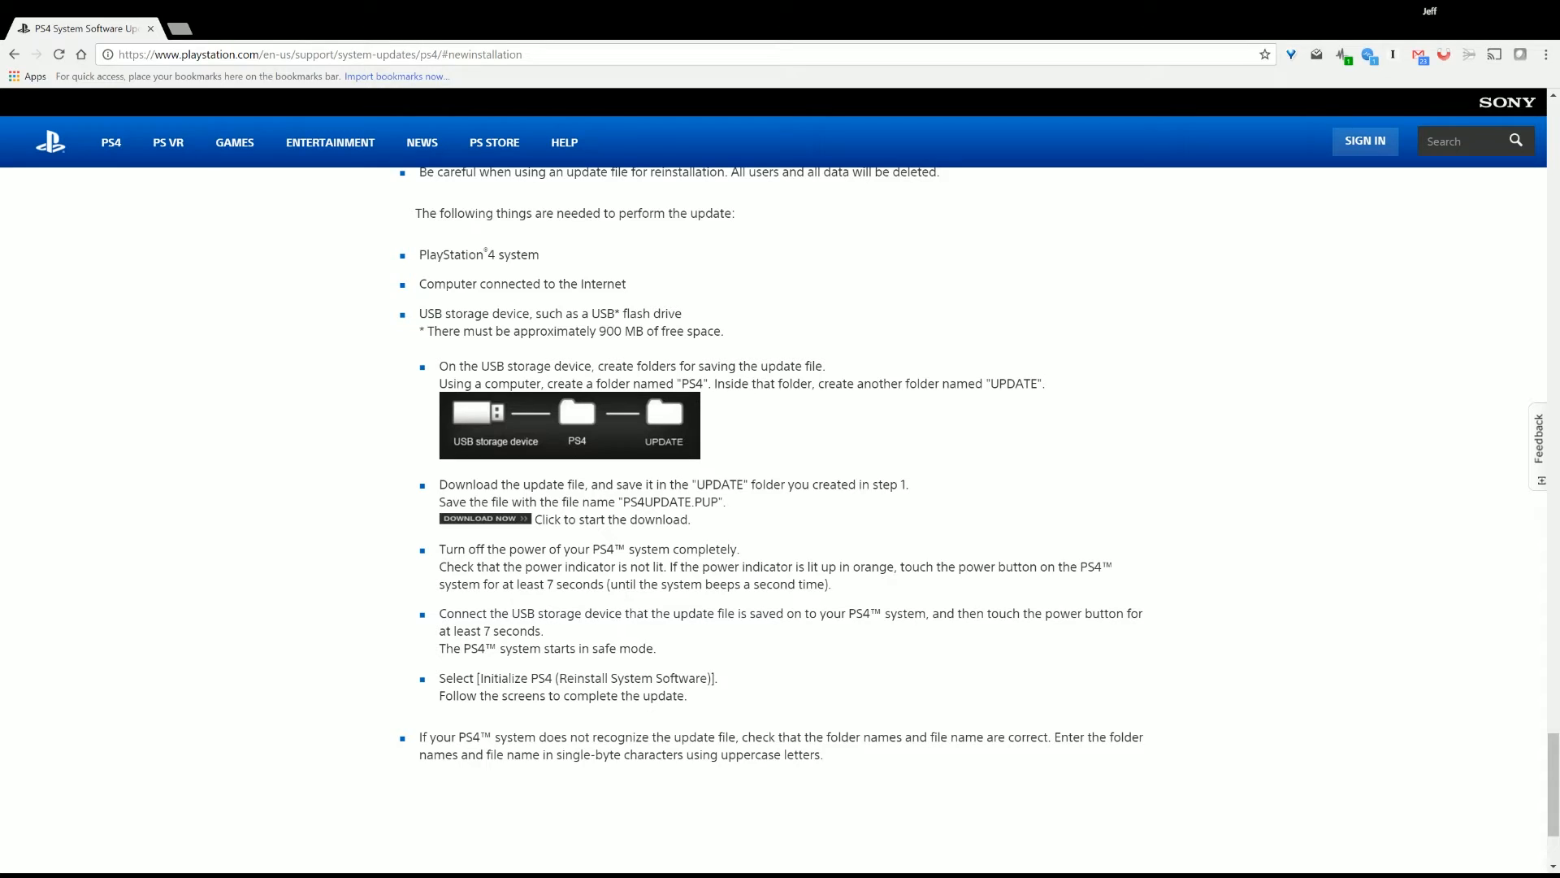
pyautogui.moveTo(664, 434)
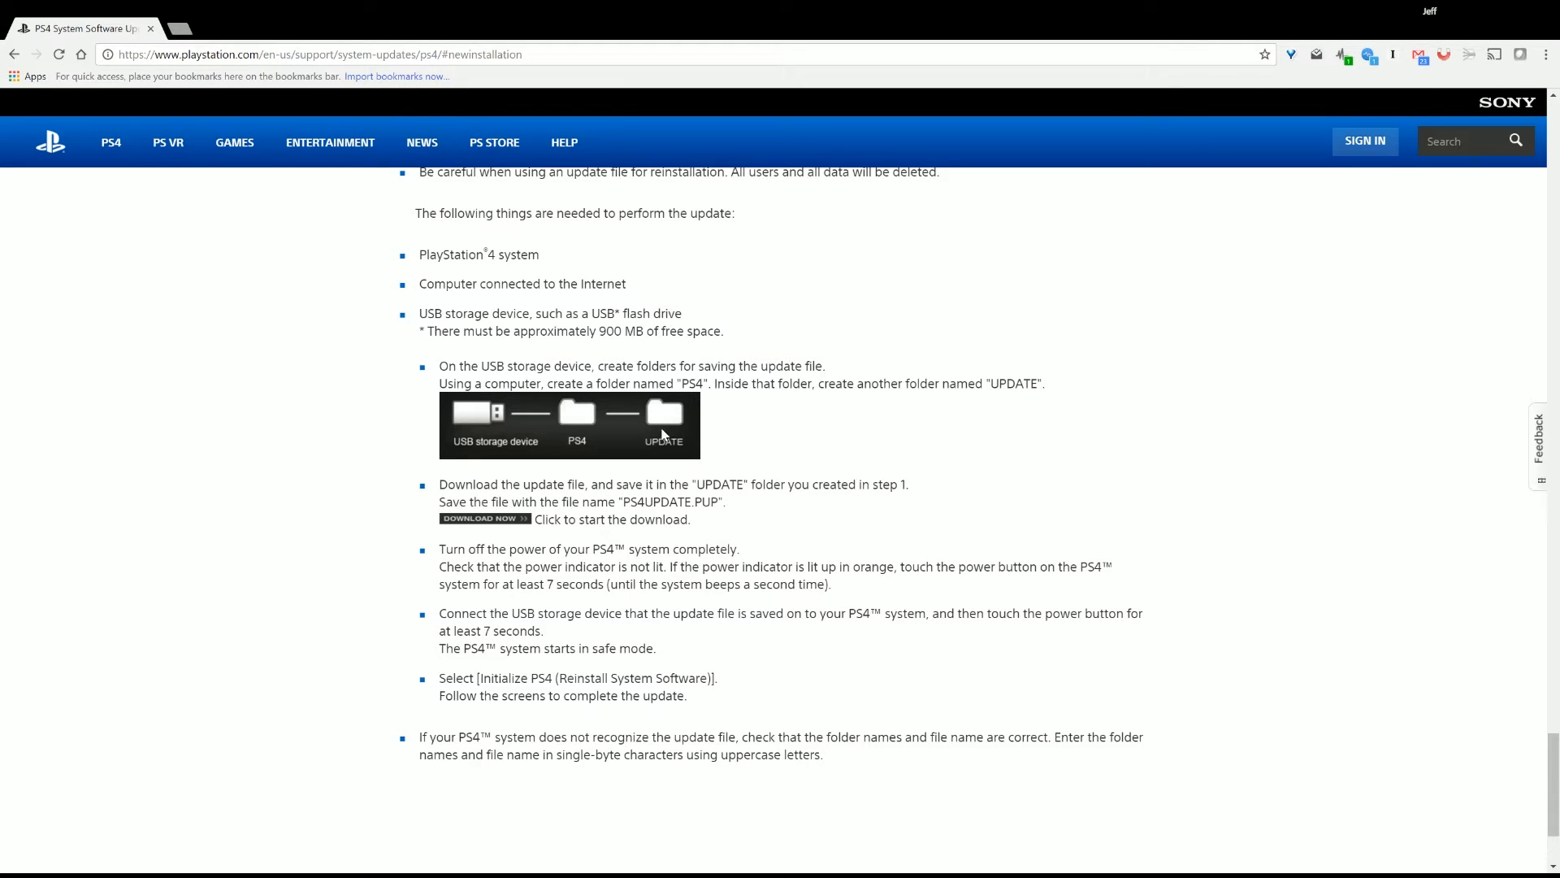
pyautogui.moveTo(976, 468)
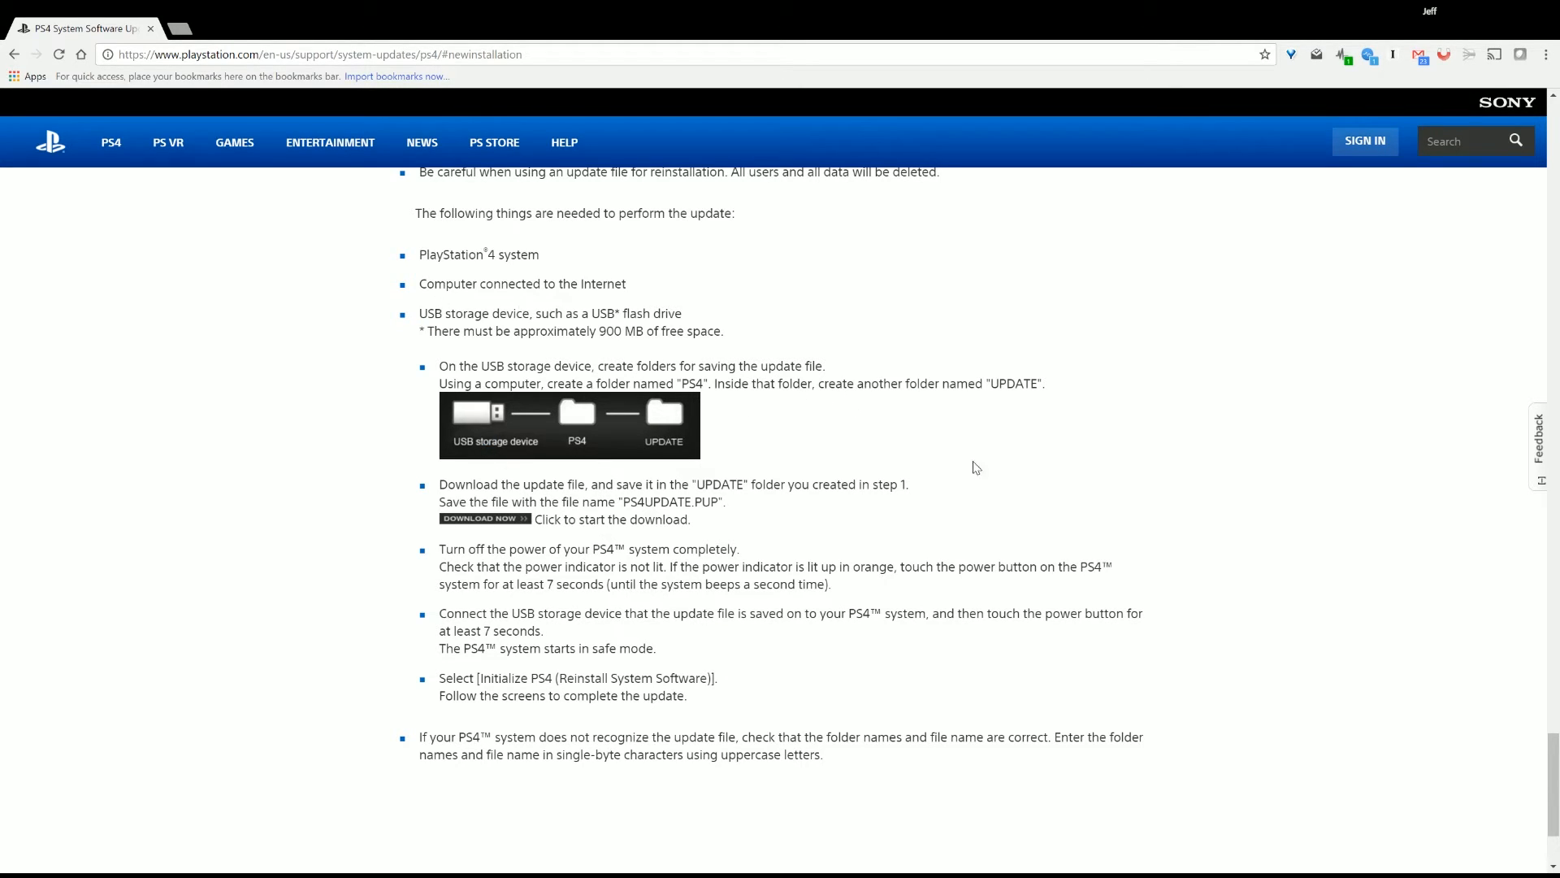
pyautogui.moveTo(307, 320)
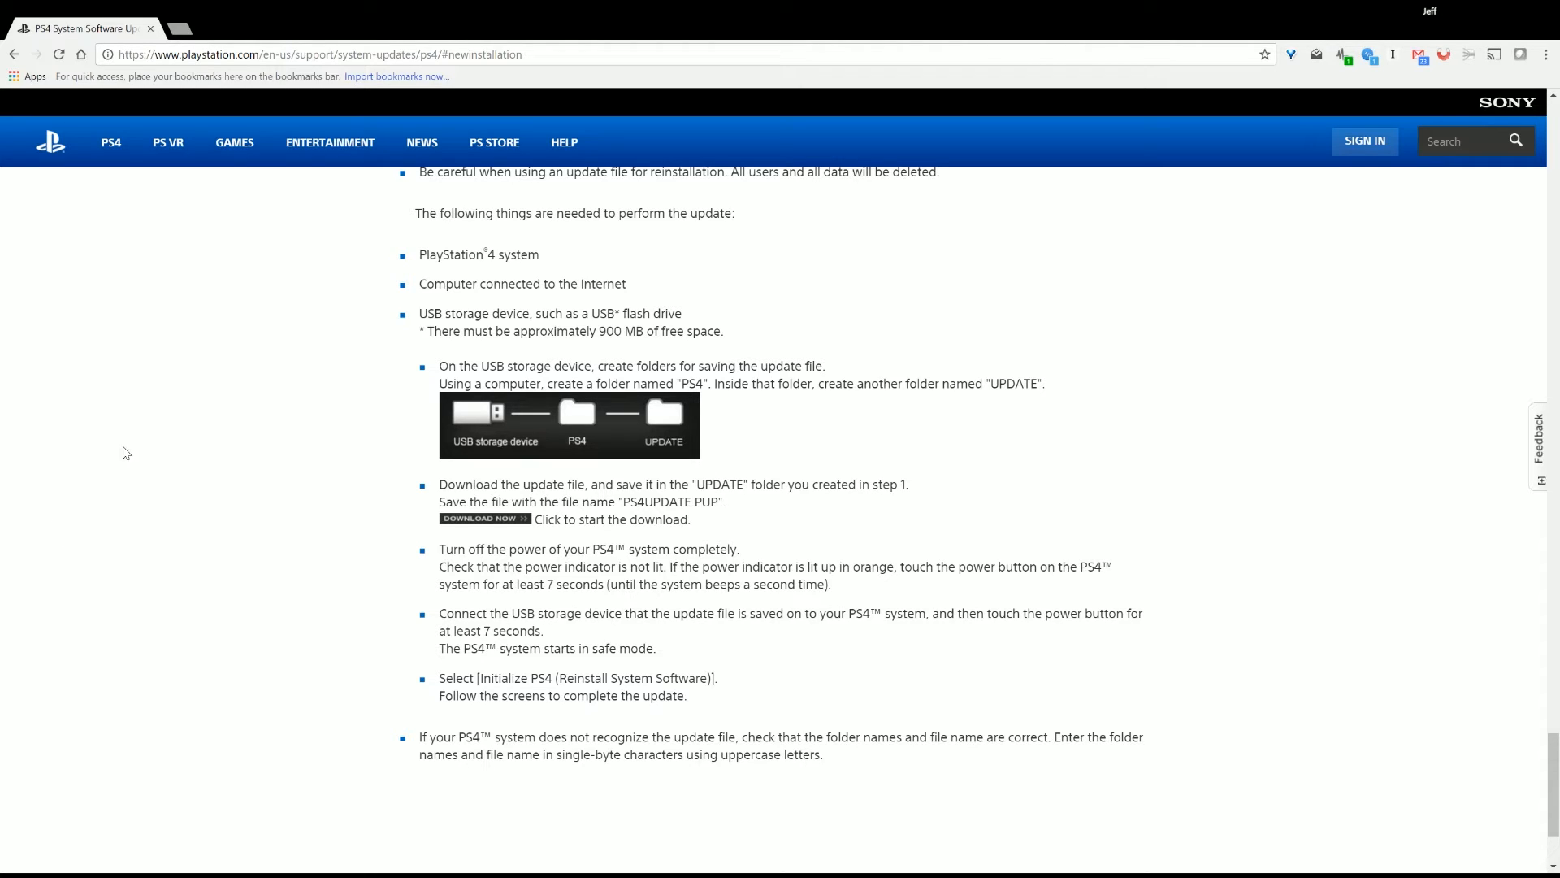
# Point the download to the PS4\UPDATE folder on the CGA Storage (G:) drive as PS4UPDATE.PUP.
pyautogui.click(483, 518)
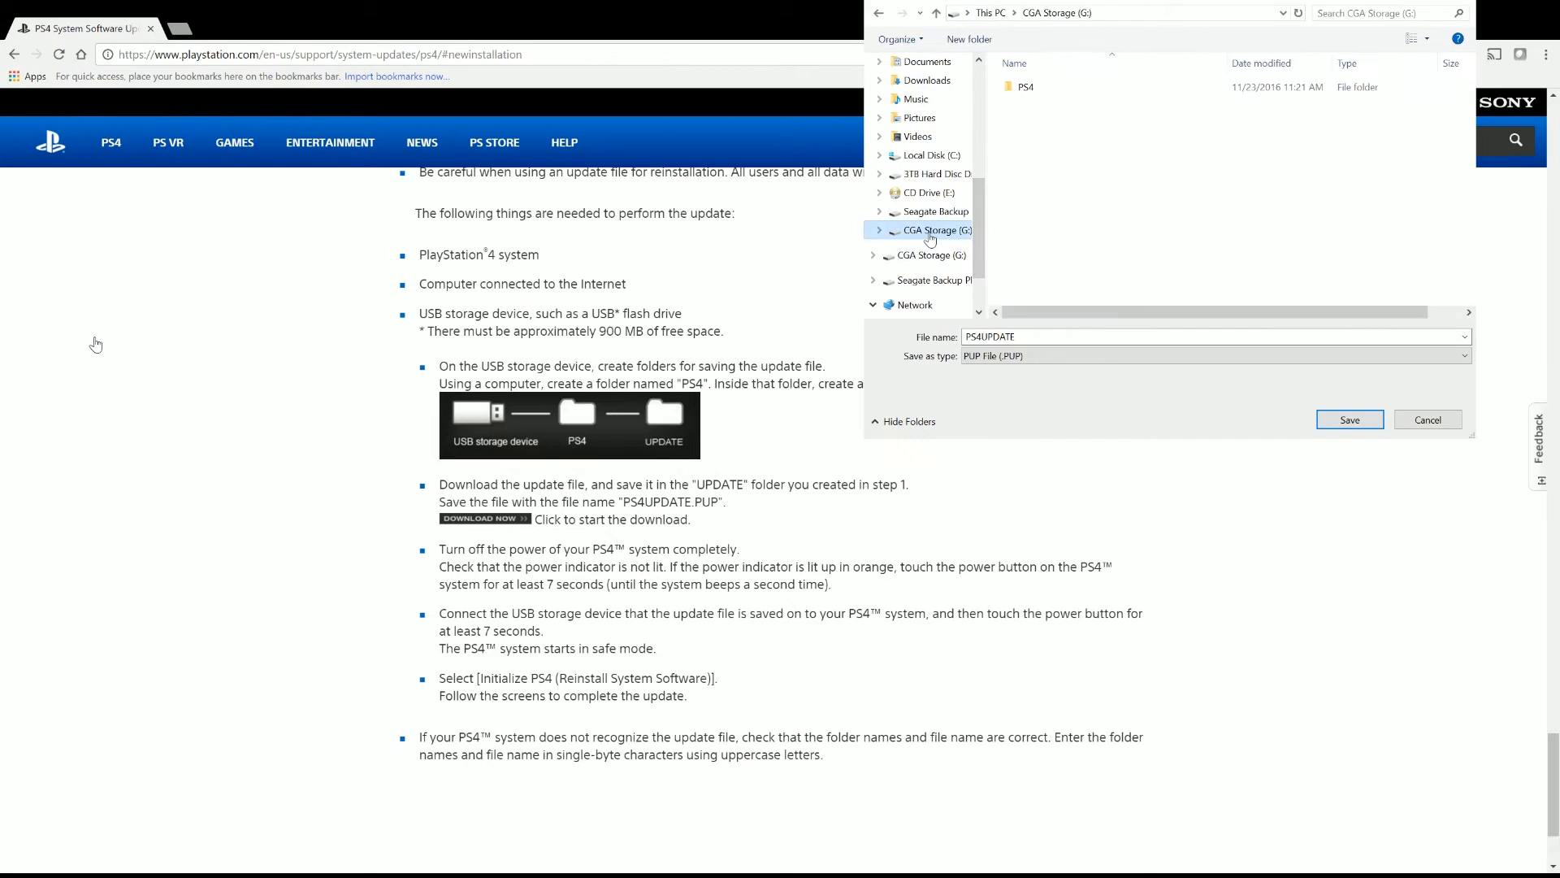
pyautogui.click(1025, 87)
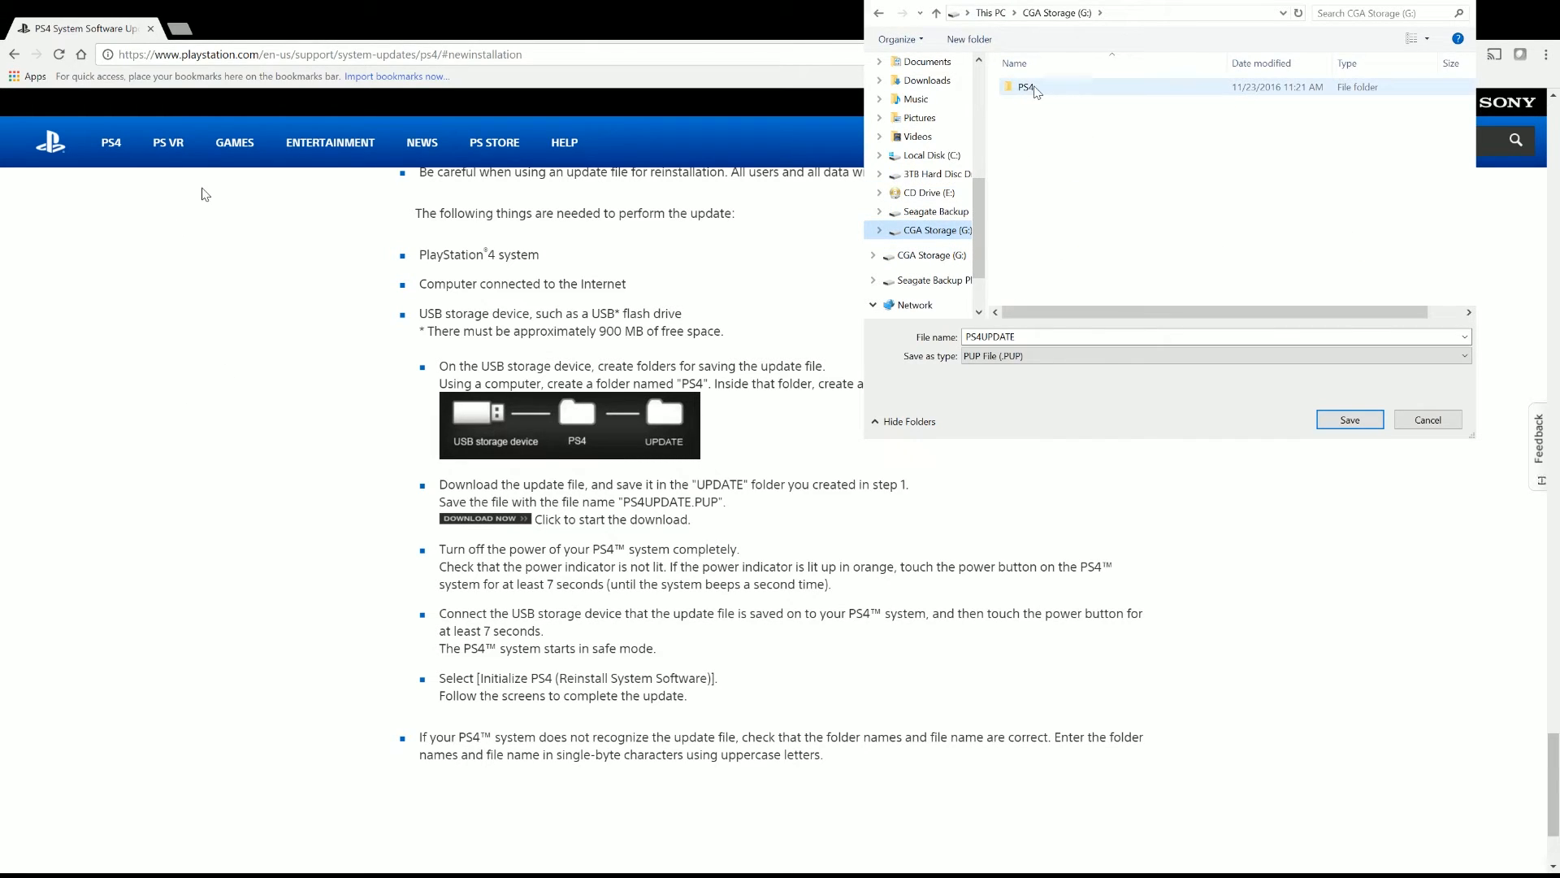
pyautogui.doubleClick(1025, 86)
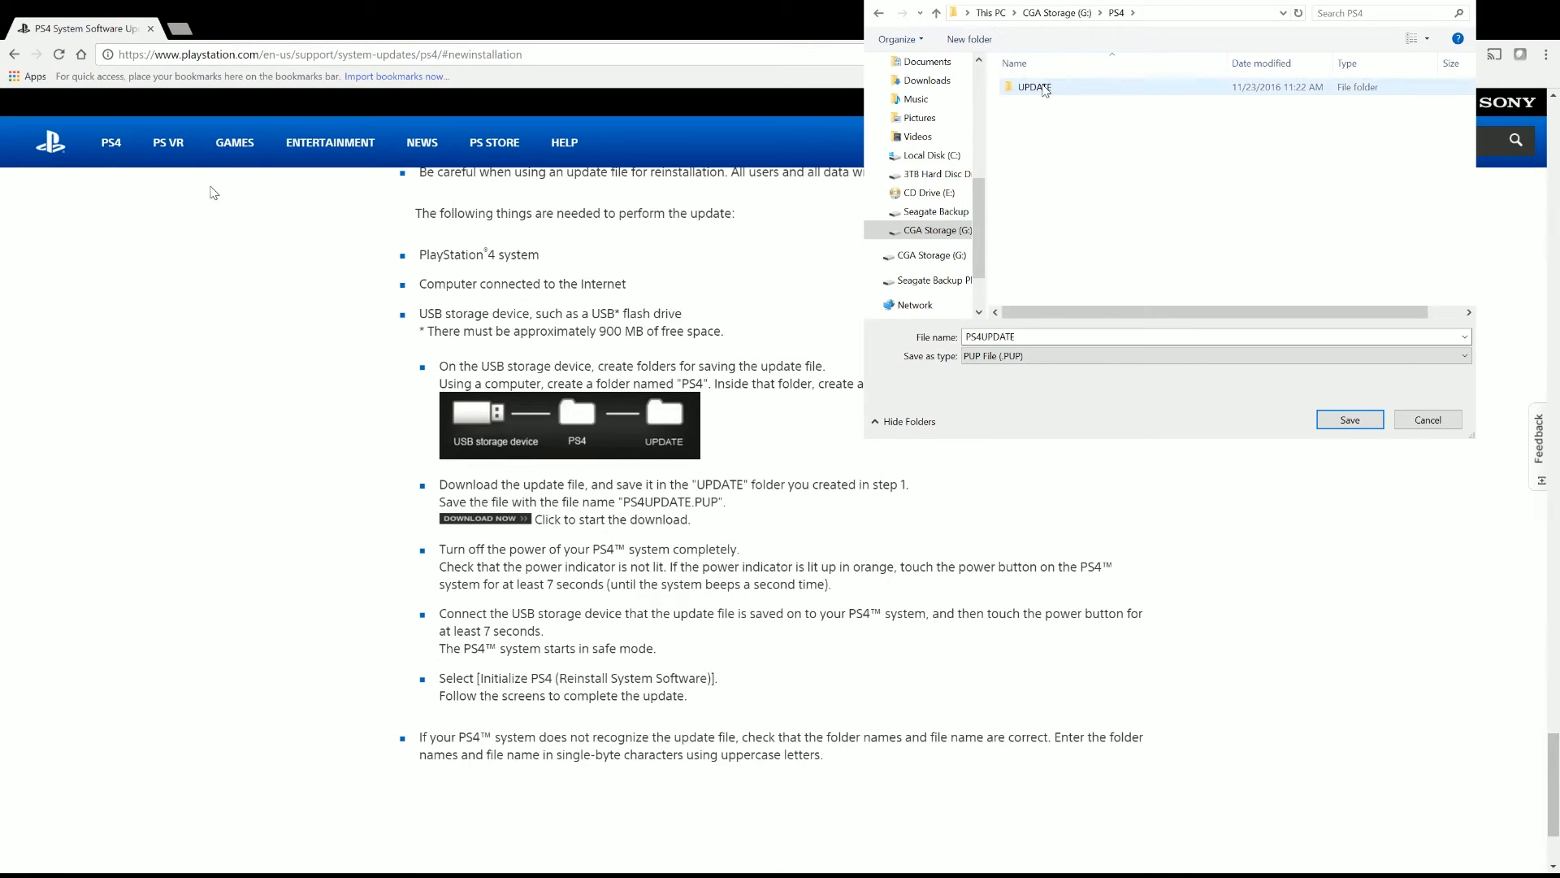
pyautogui.doubleClick(1036, 86)
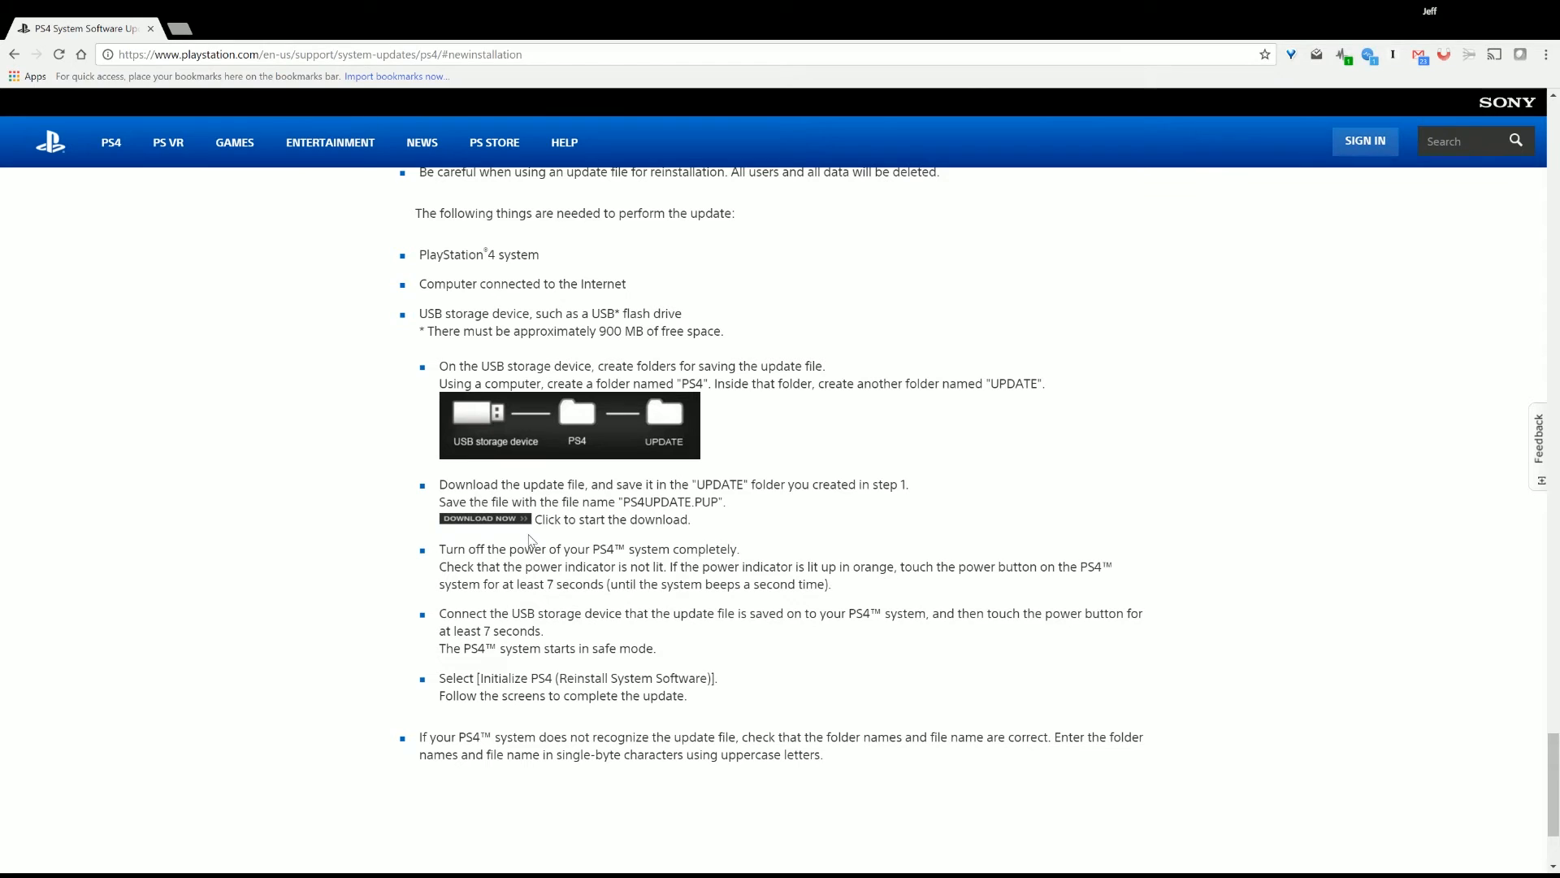
pyautogui.click(484, 518)
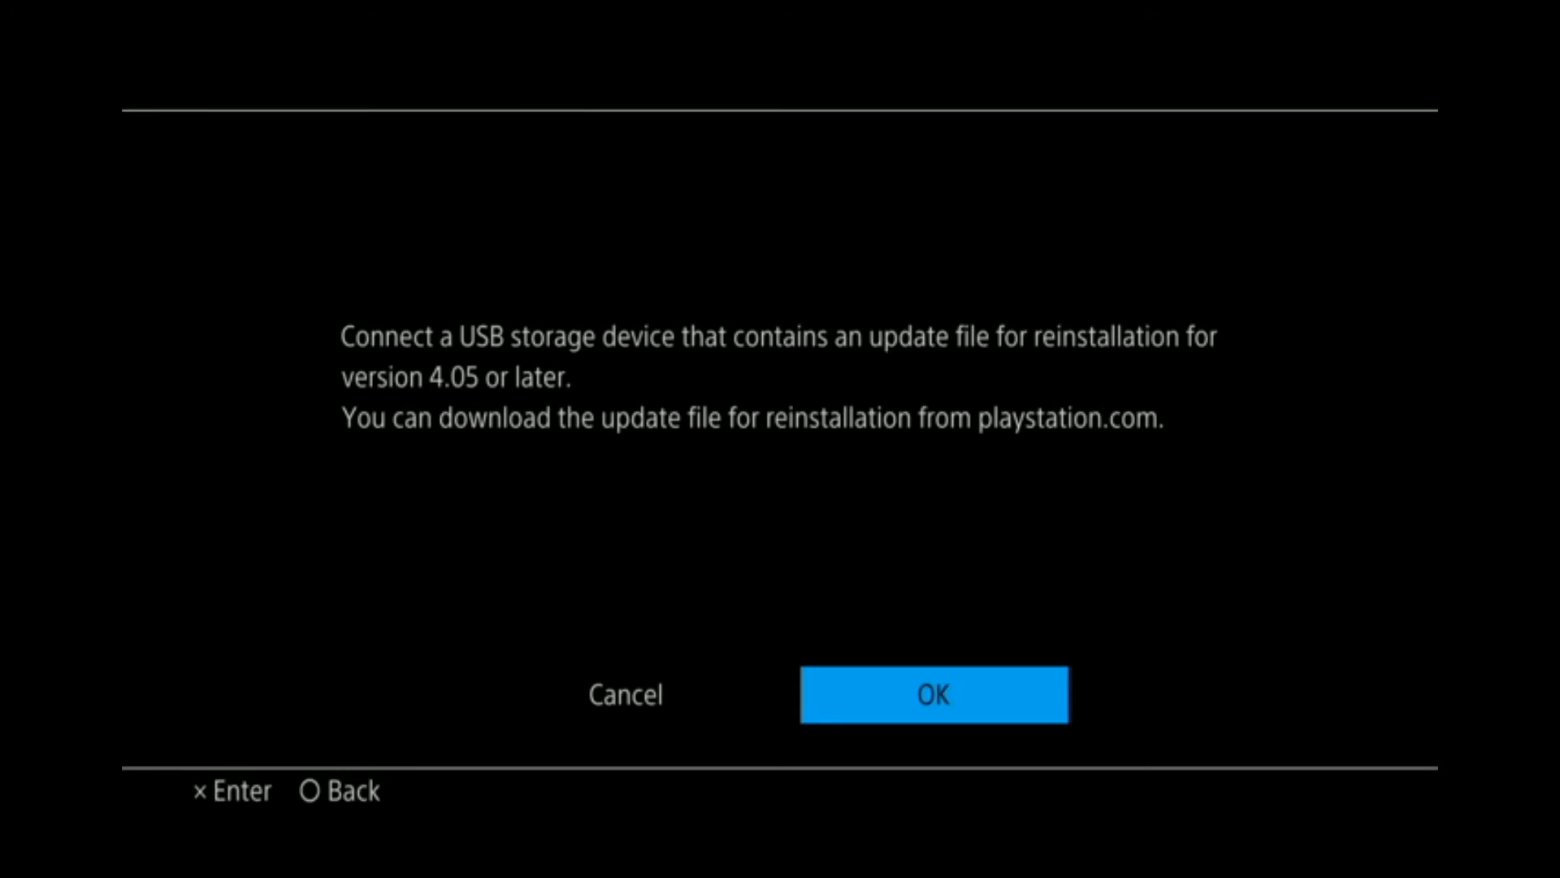
# Confirm the USB drive with the update file is connected so the reinstall proceeds.
pyautogui.click(933, 694)
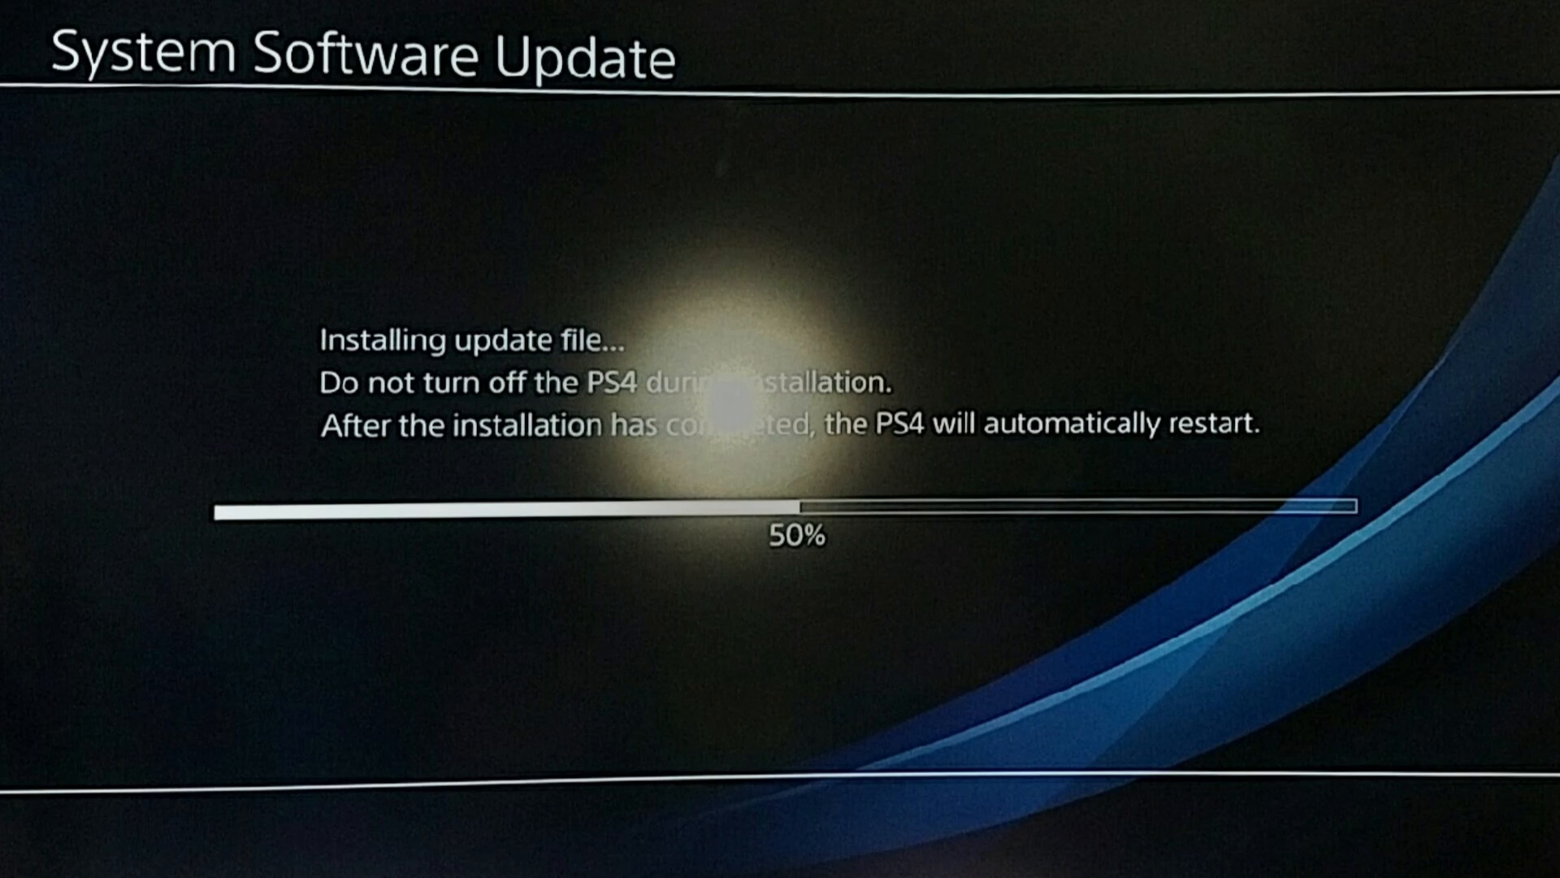